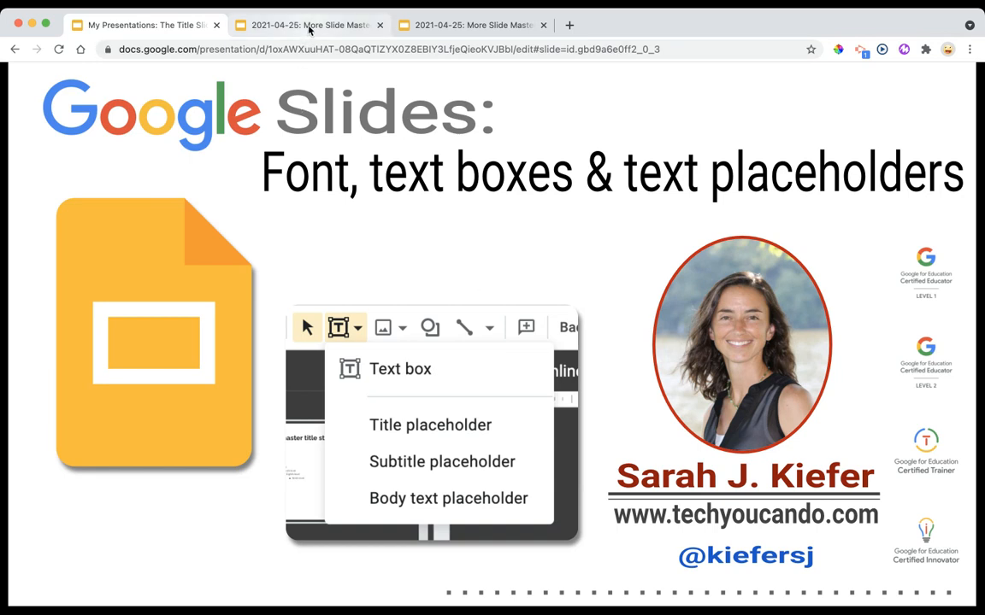
# Step: Switch to the 'More Slide Master You Can Do' presentation tab
pyautogui.click(308, 23)
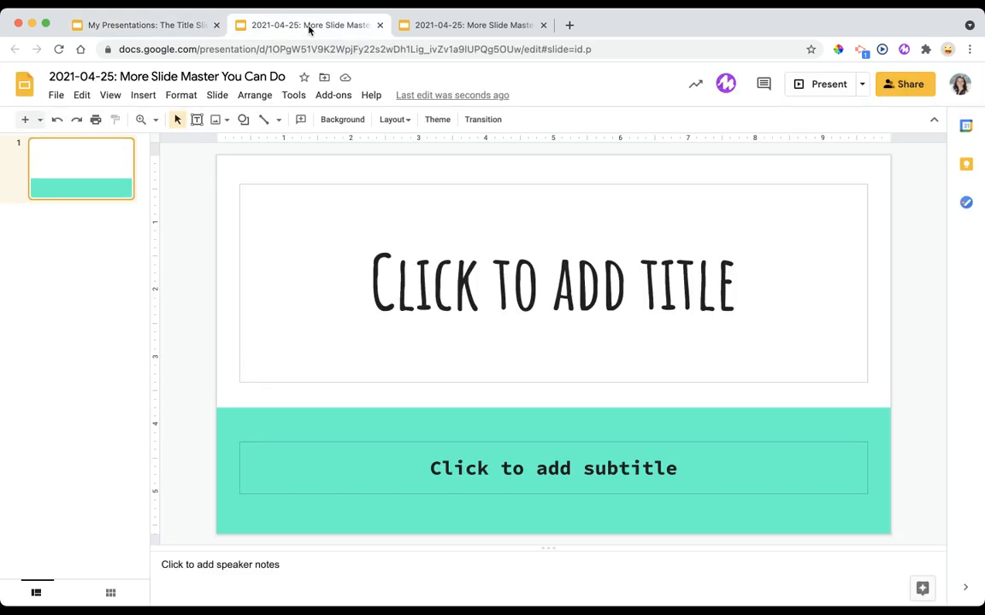
pyautogui.moveTo(263, 203)
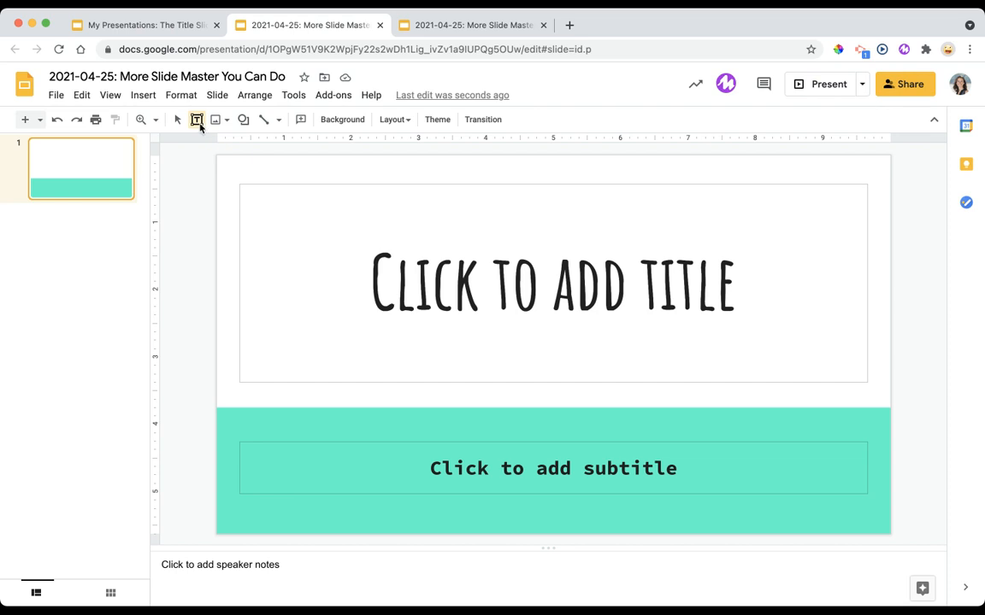
pyautogui.click(178, 119)
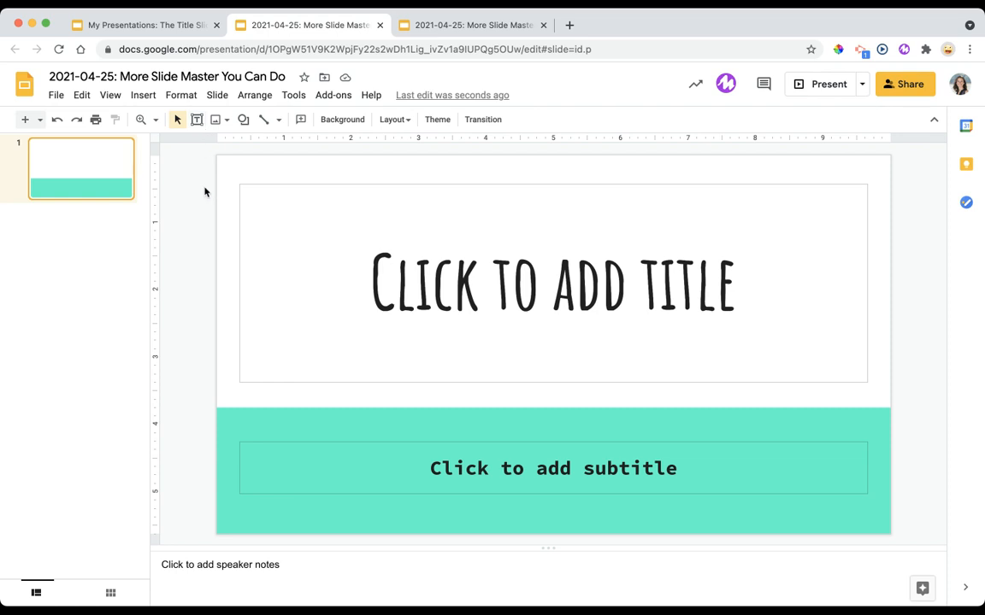
pyautogui.moveTo(260, 188)
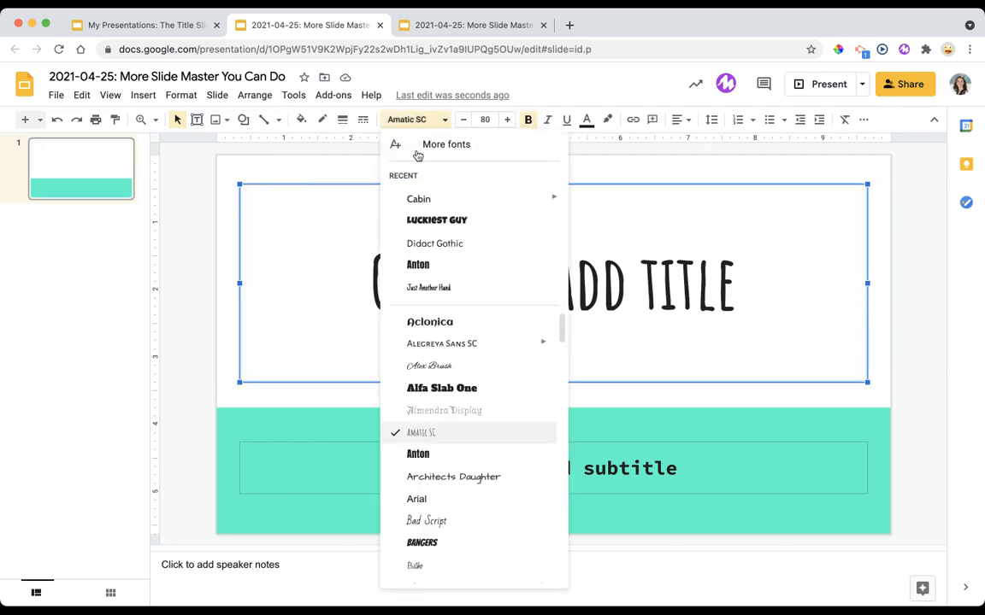
pyautogui.click(417, 454)
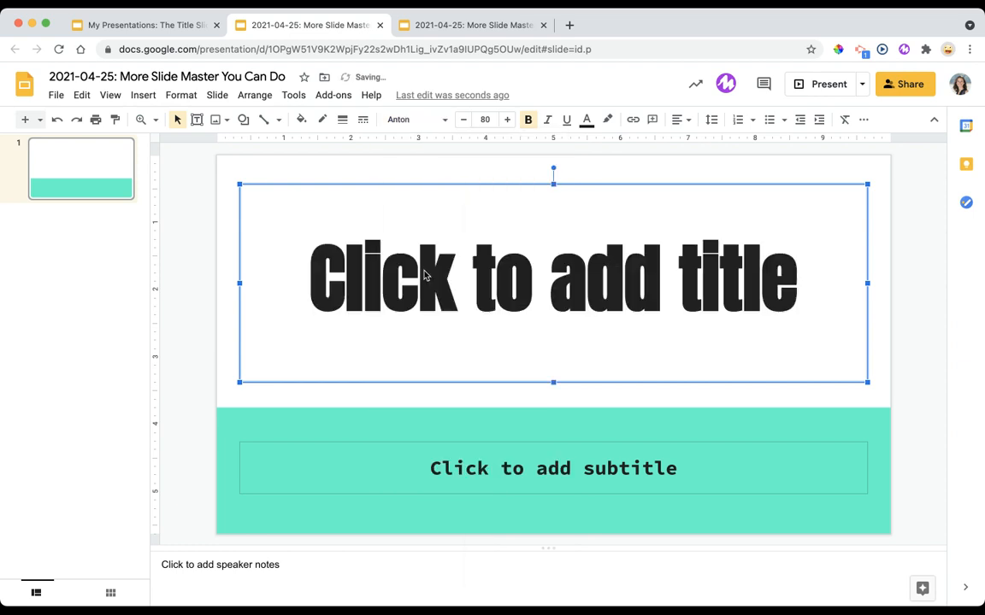
pyautogui.click(463, 120)
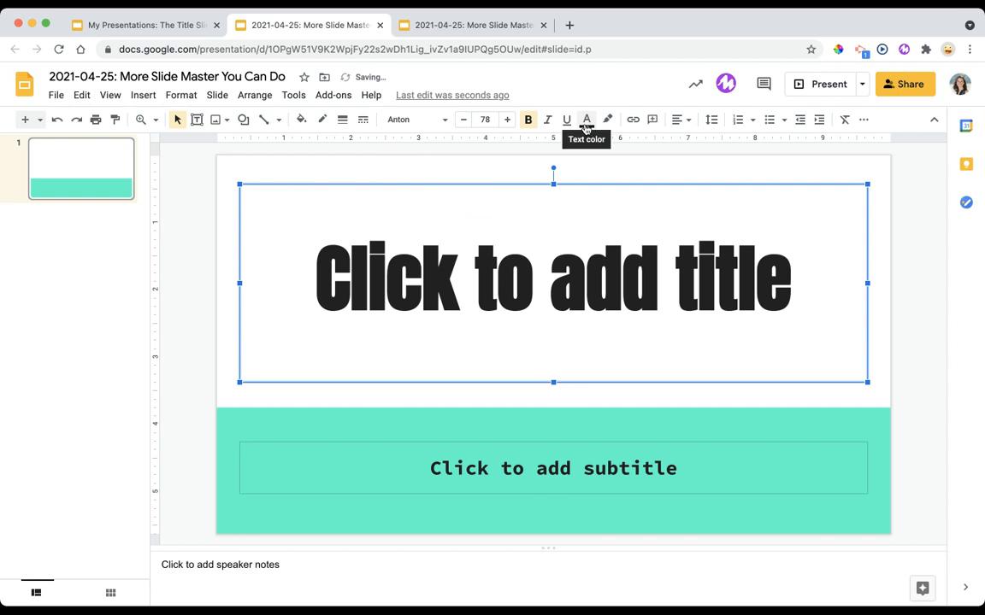
pyautogui.moveTo(547, 119)
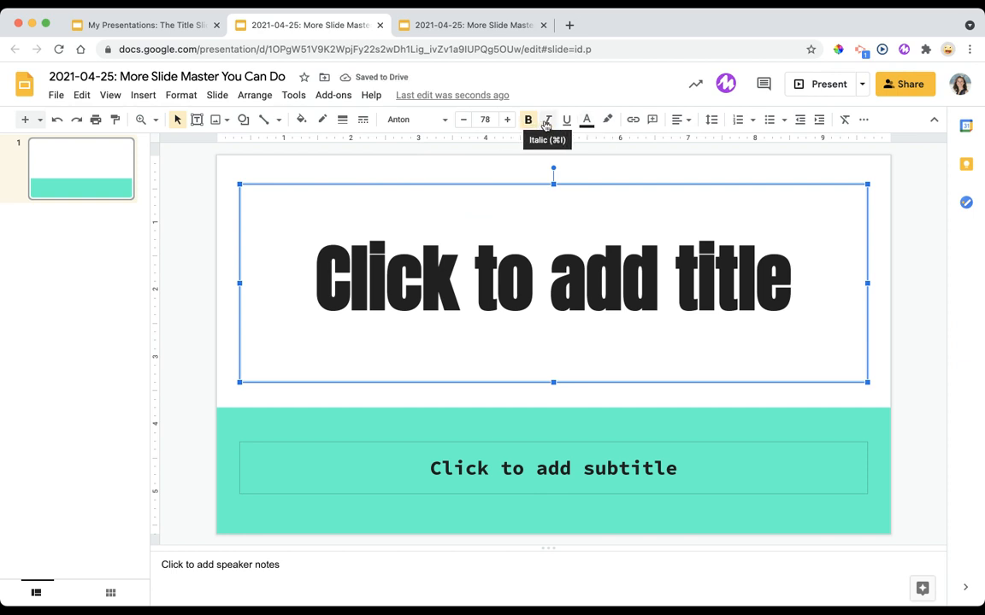
pyautogui.moveTo(607, 120)
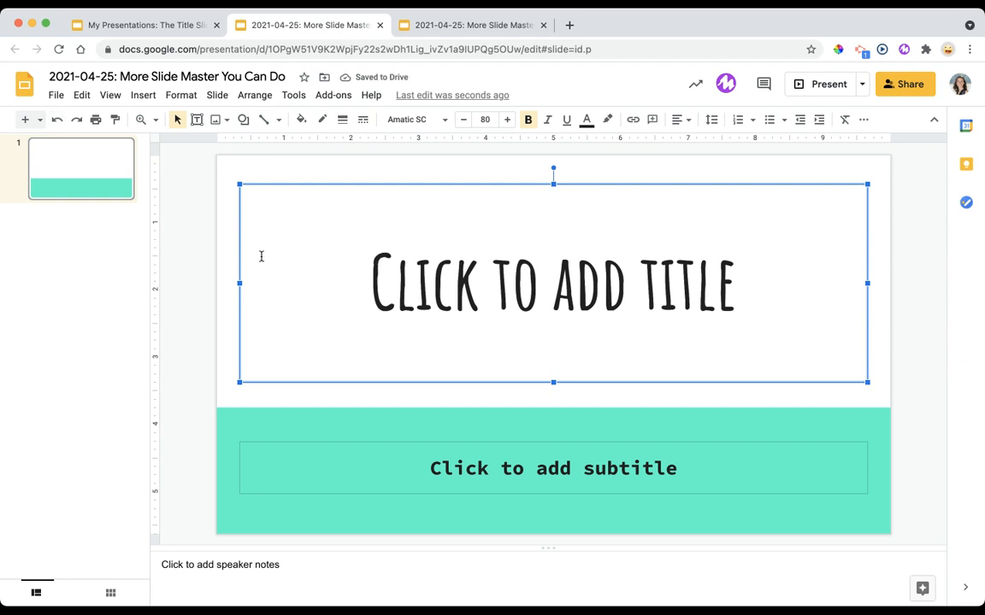
pyautogui.moveTo(232, 260)
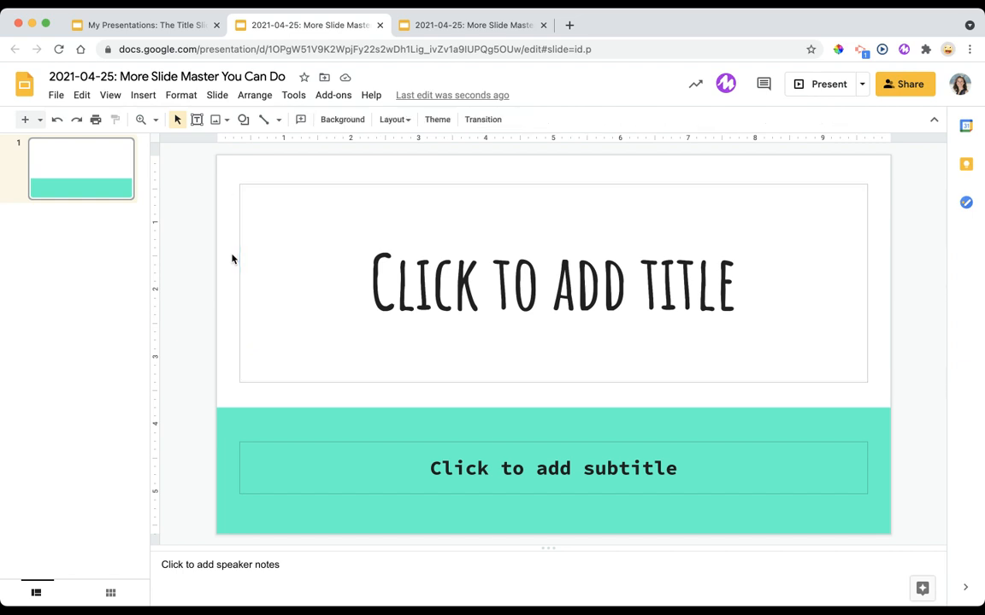
# Step: Enter Slide > Edit master and select the Beach Day master's title placeholder
pyautogui.click(217, 96)
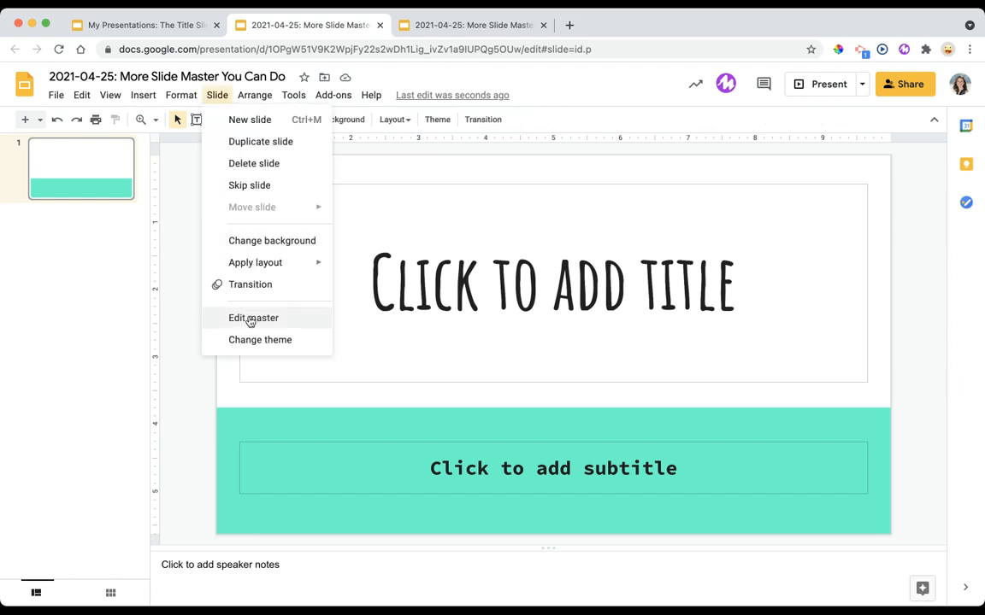
pyautogui.click(253, 318)
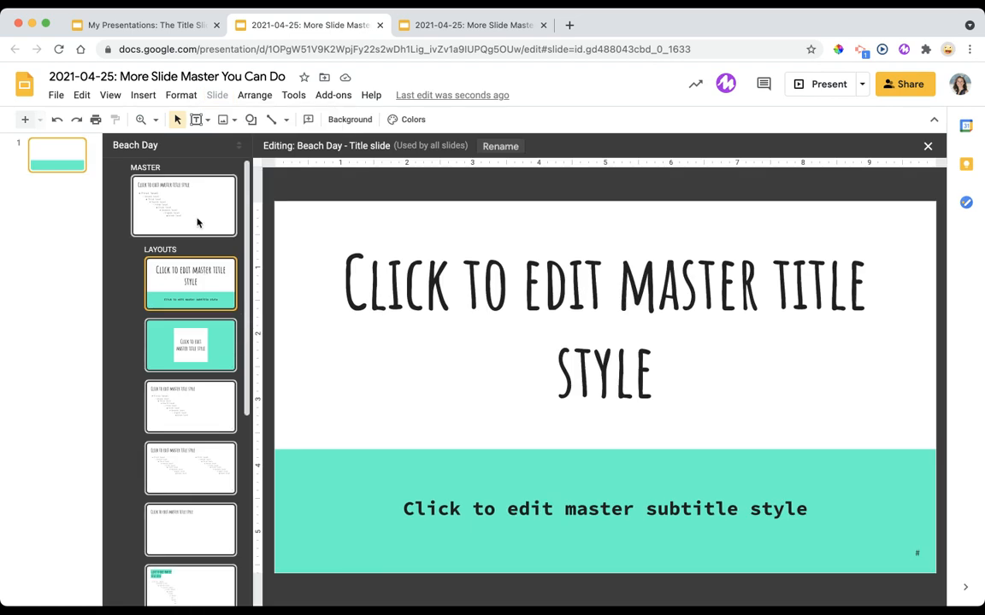
pyautogui.click(183, 205)
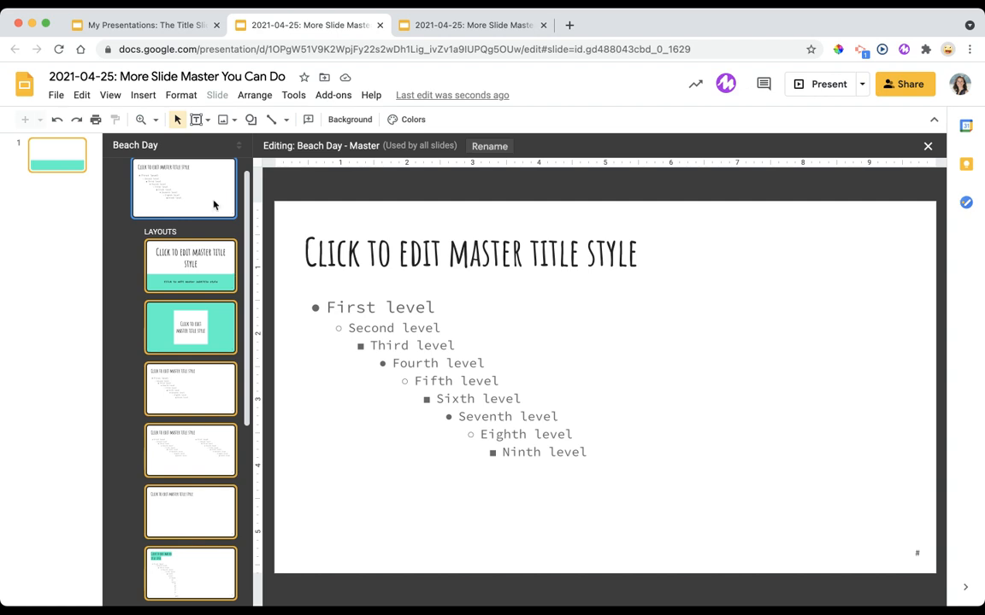
pyautogui.click(468, 253)
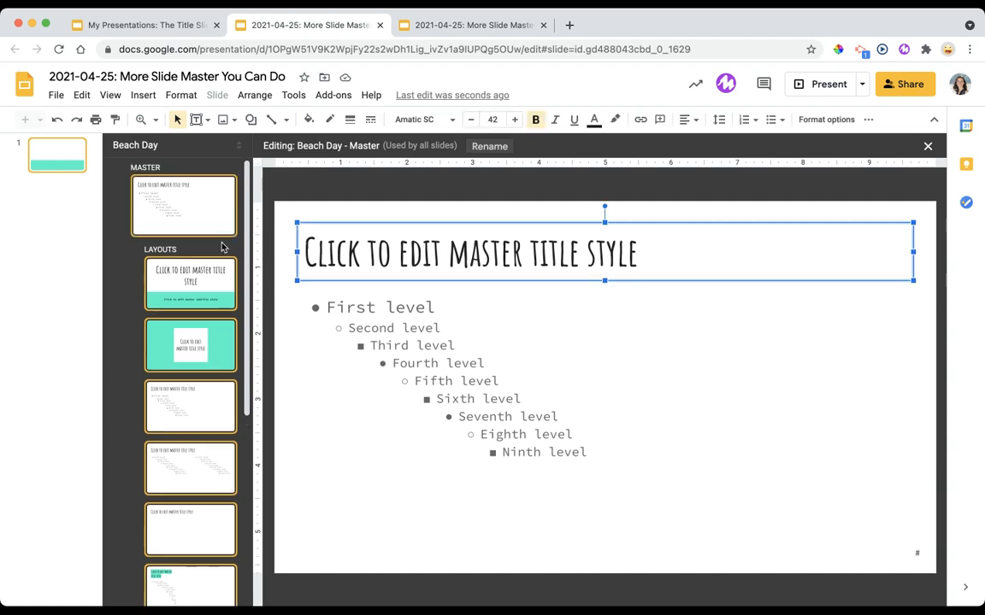
# Step: Set the Beach Day master title font to Luckiest Guy
pyautogui.click(419, 119)
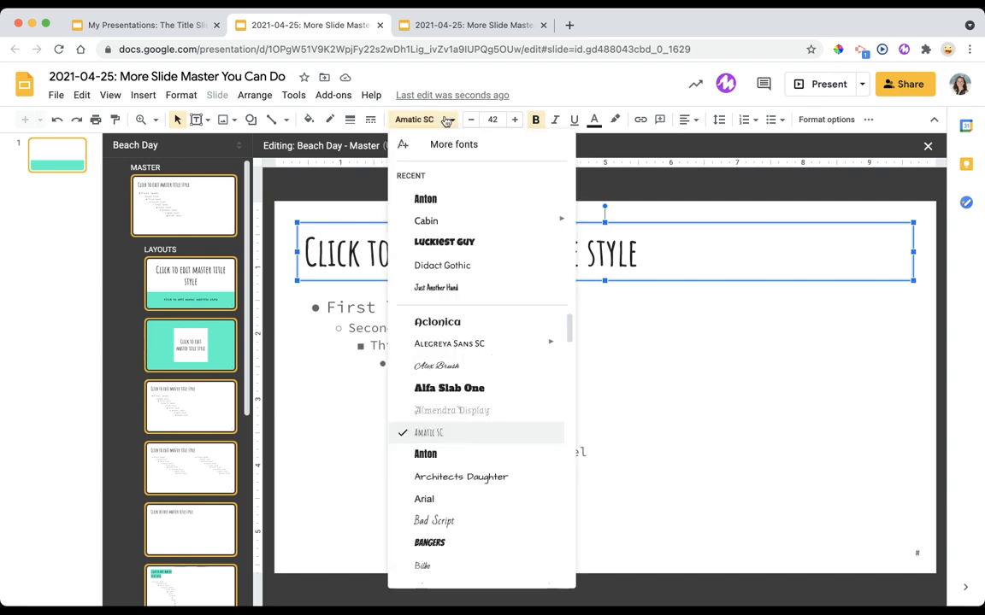
pyautogui.click(445, 243)
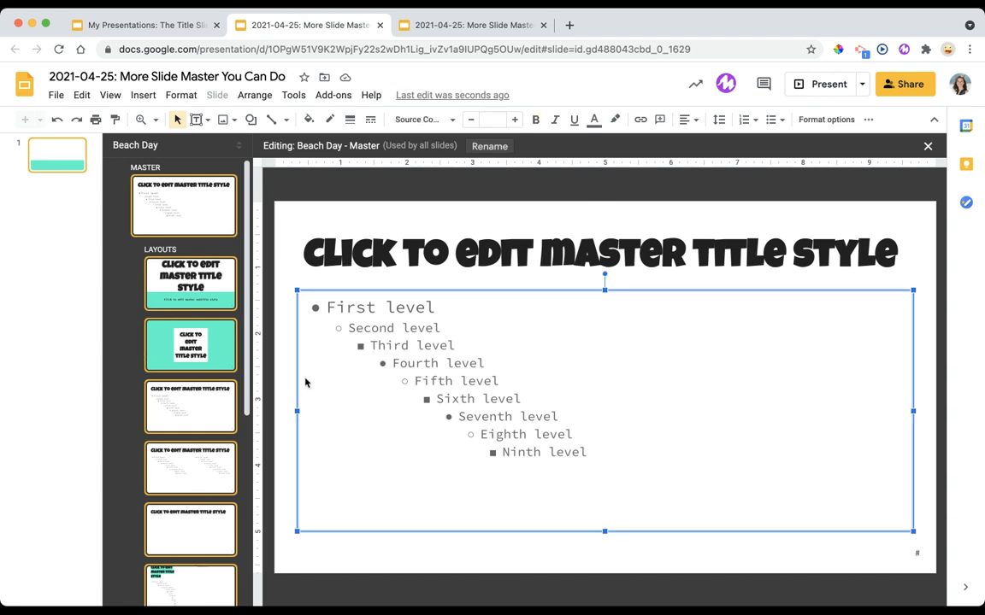
# Step: Set the Beach Day master body text font to Didact Gothic
pyautogui.click(419, 120)
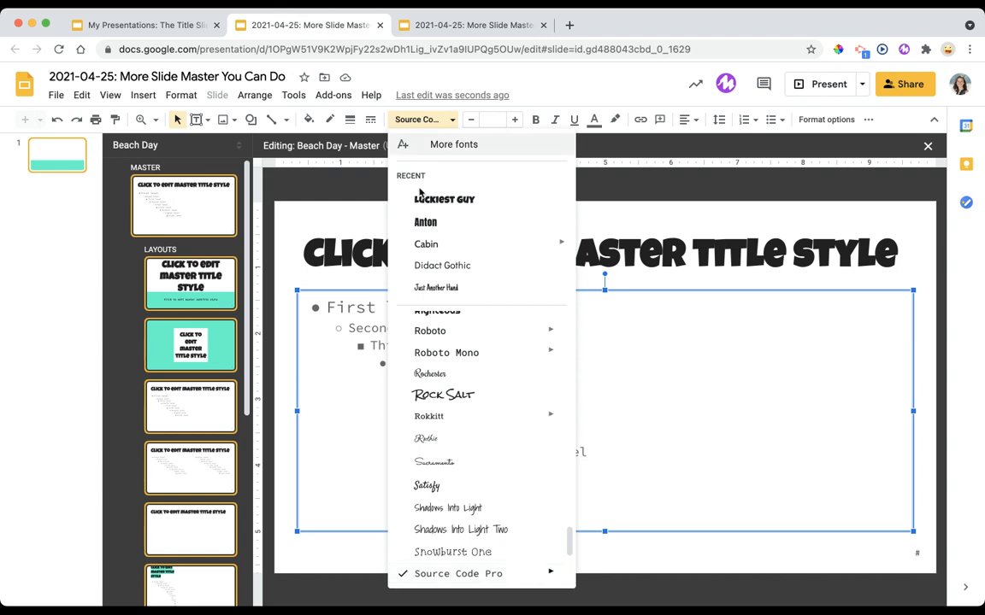
pyautogui.click(441, 265)
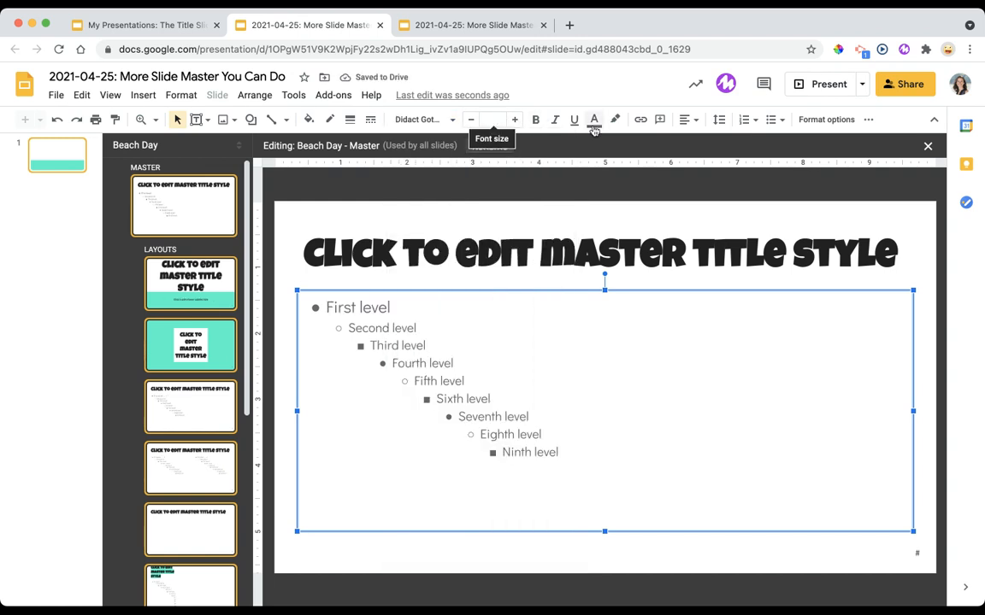
pyautogui.moveTo(535, 120)
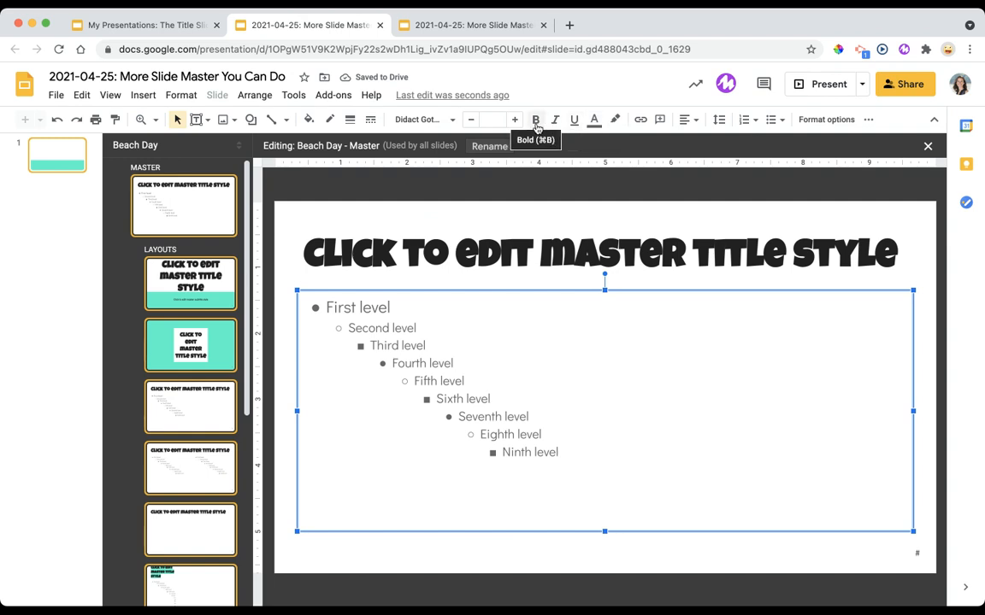
pyautogui.moveTo(574, 120)
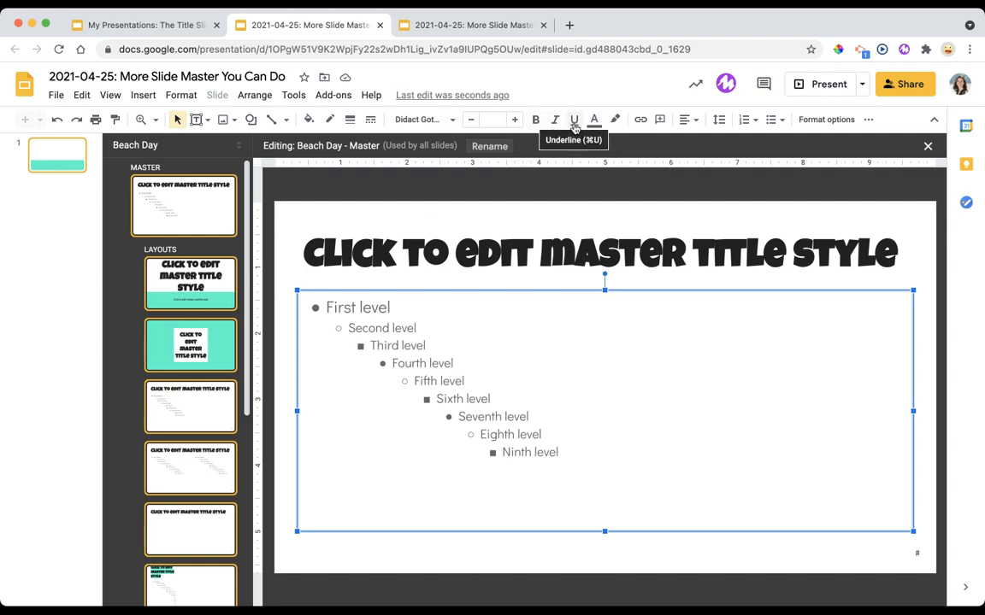
pyautogui.moveTo(473, 202)
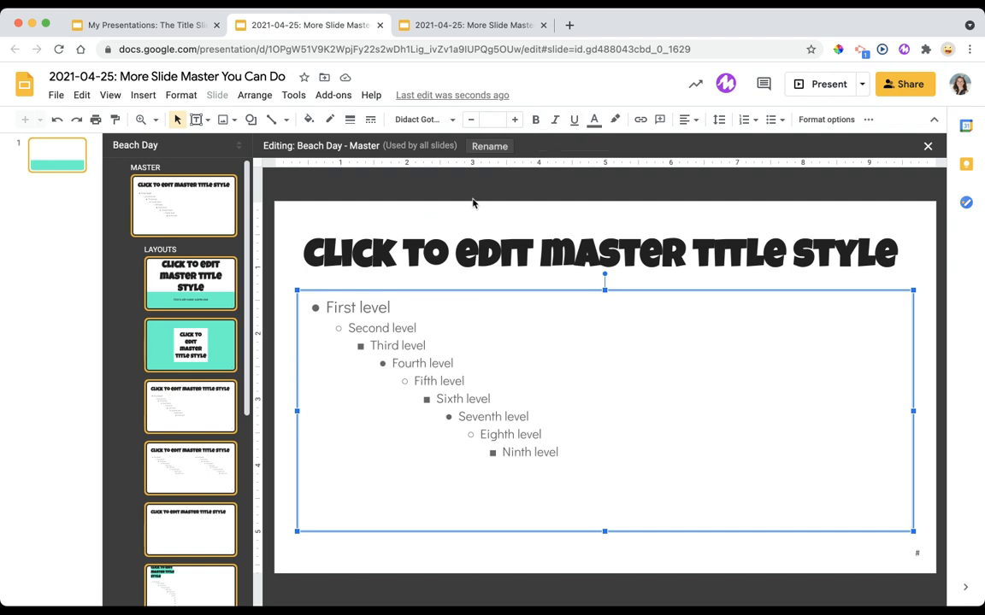
pyautogui.moveTo(441, 212)
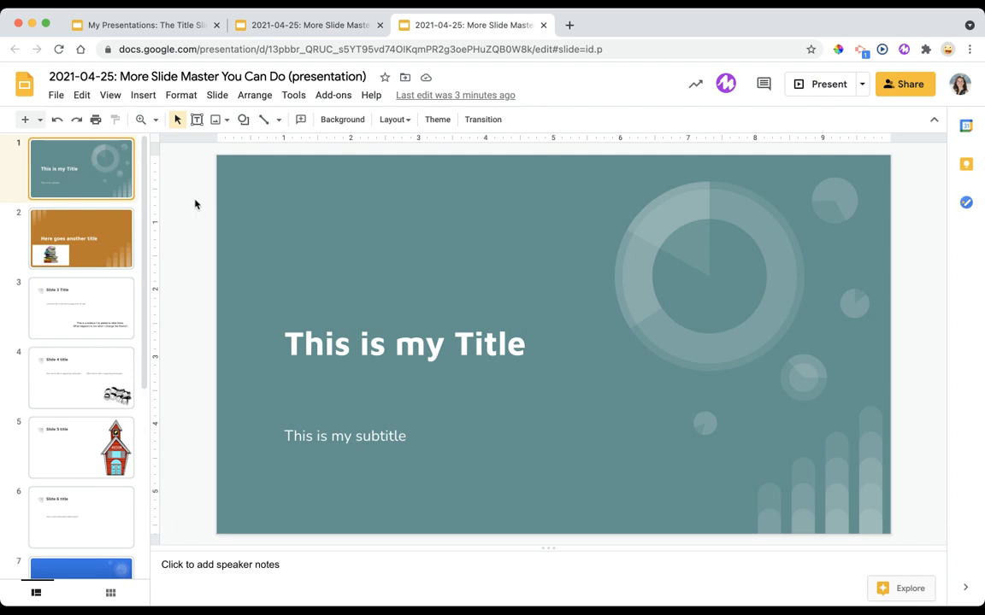
# Step: Enter Slide > Edit master for the teal Momentum presentation
pyautogui.click(217, 96)
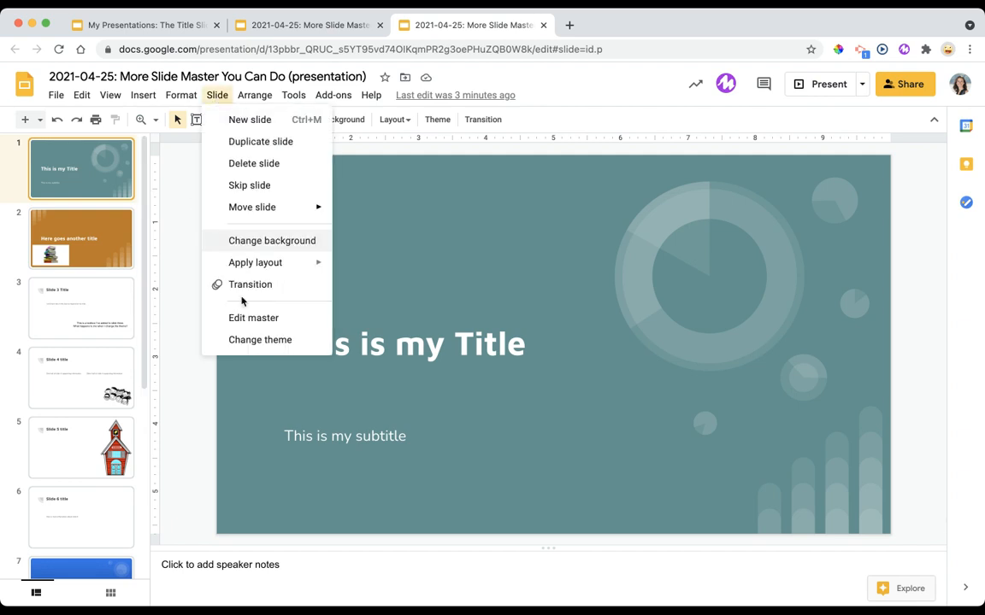
pyautogui.click(253, 316)
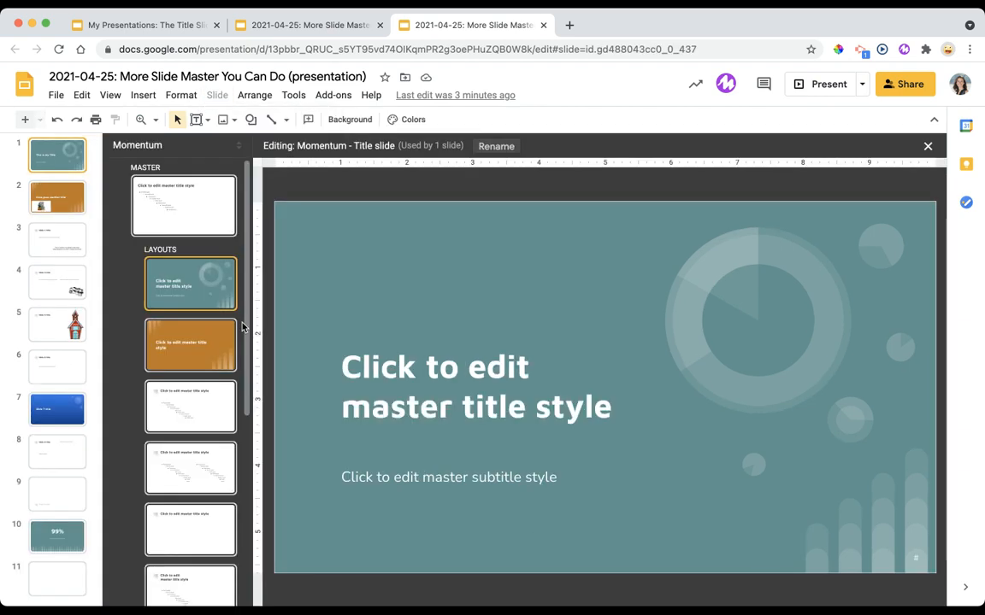
pyautogui.moveTo(227, 184)
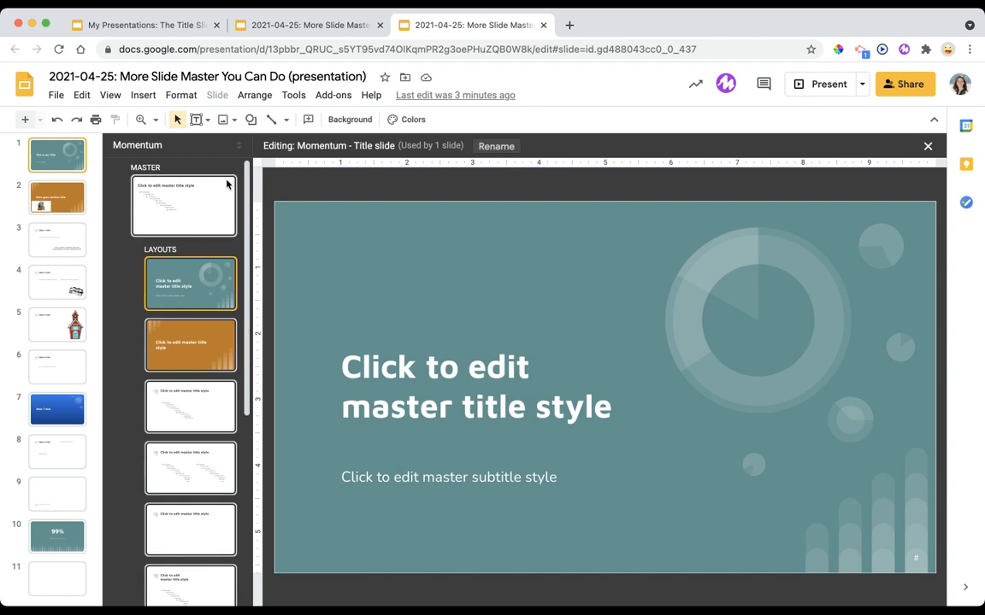
pyautogui.moveTo(181, 230)
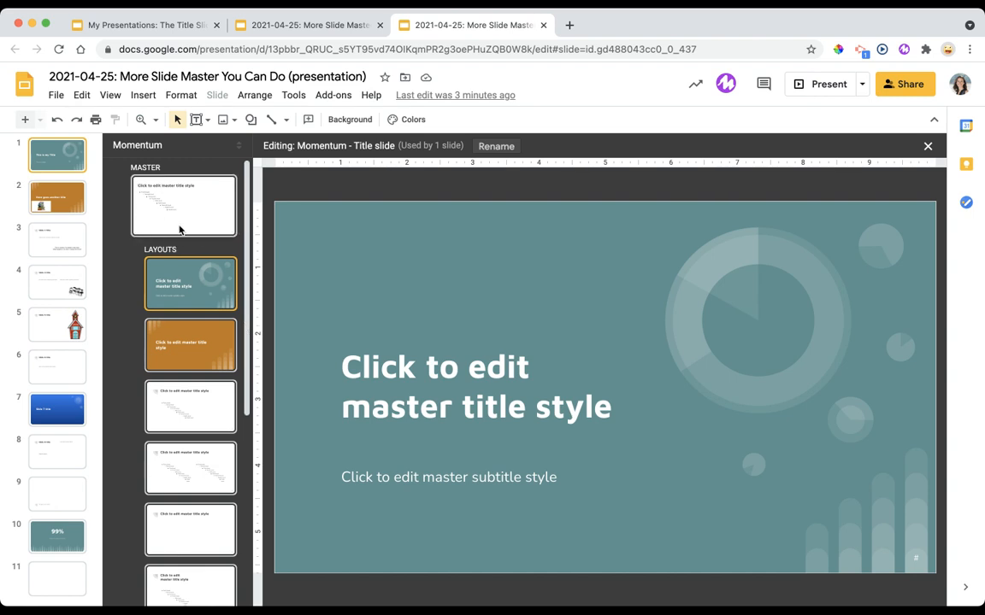
pyautogui.moveTo(147, 297)
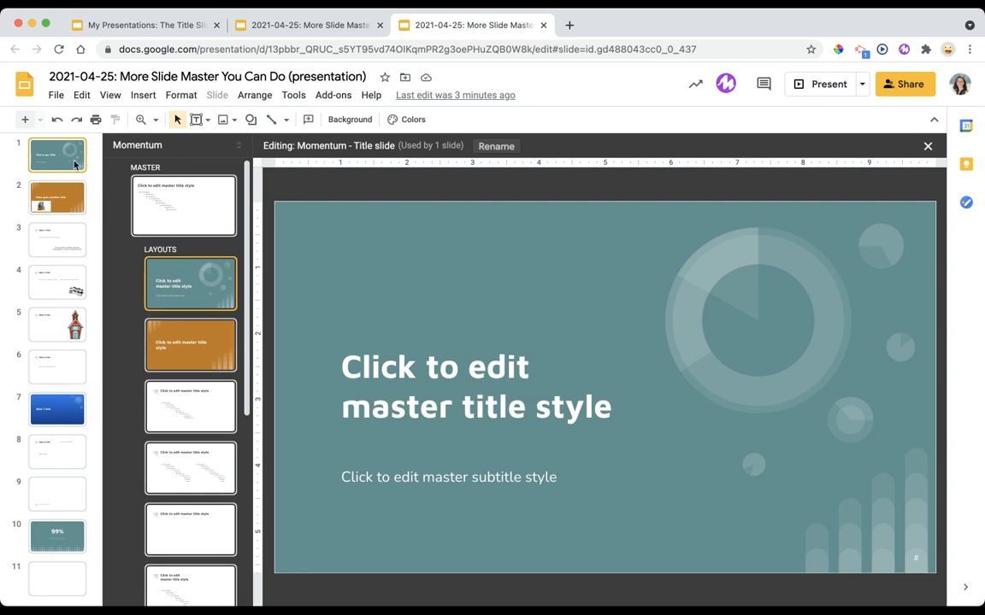
pyautogui.moveTo(97, 176)
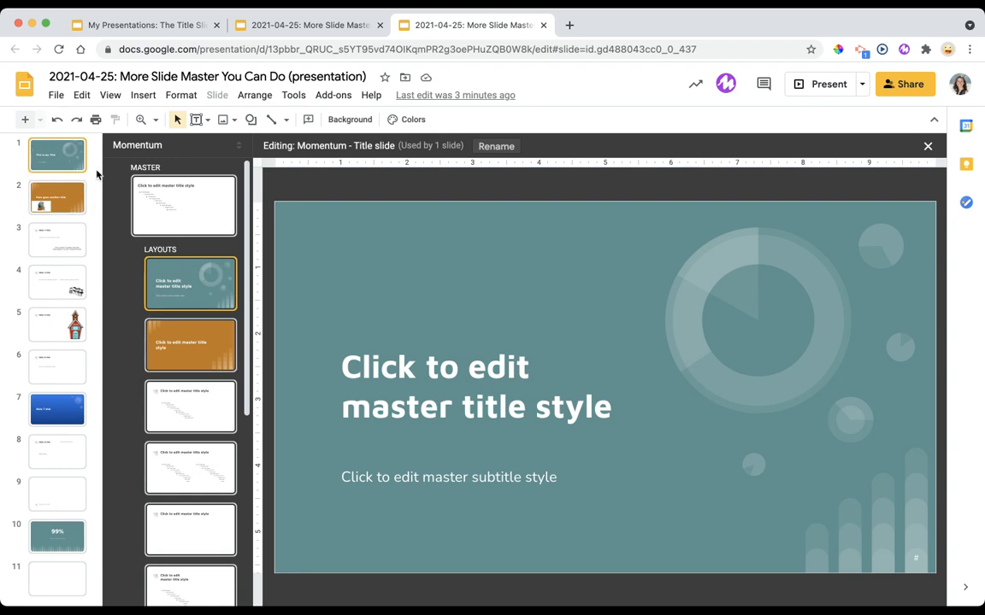
# Step: Set the Momentum master title font to Love Ya Like A Sister
pyautogui.click(184, 205)
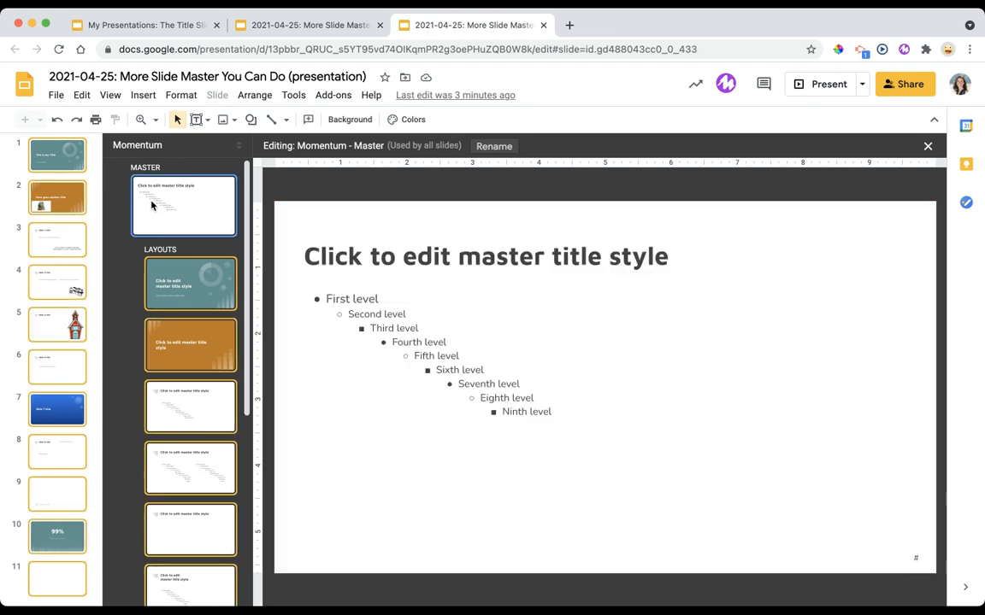
pyautogui.moveTo(188, 555)
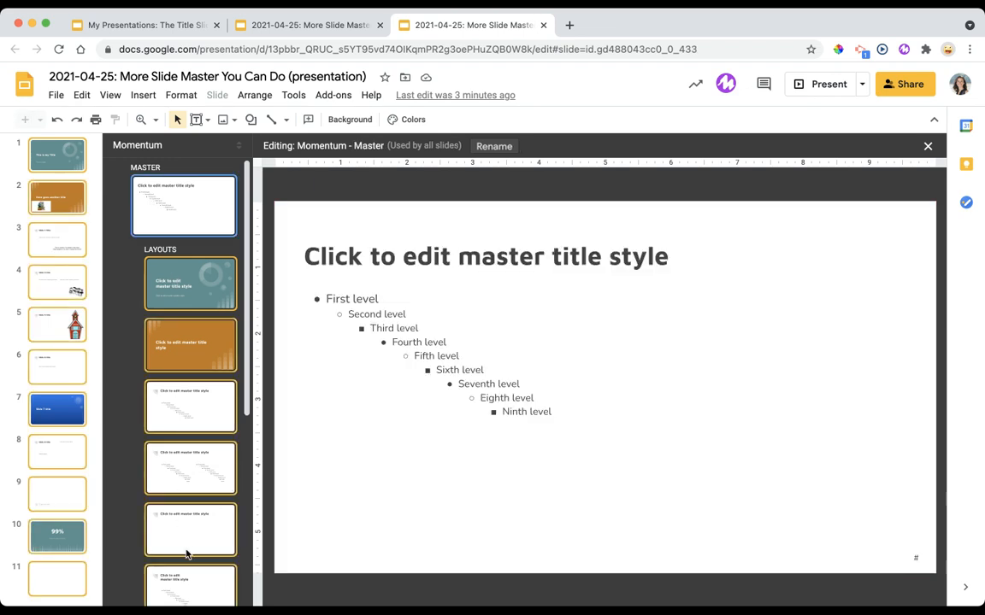
pyautogui.moveTo(37, 455)
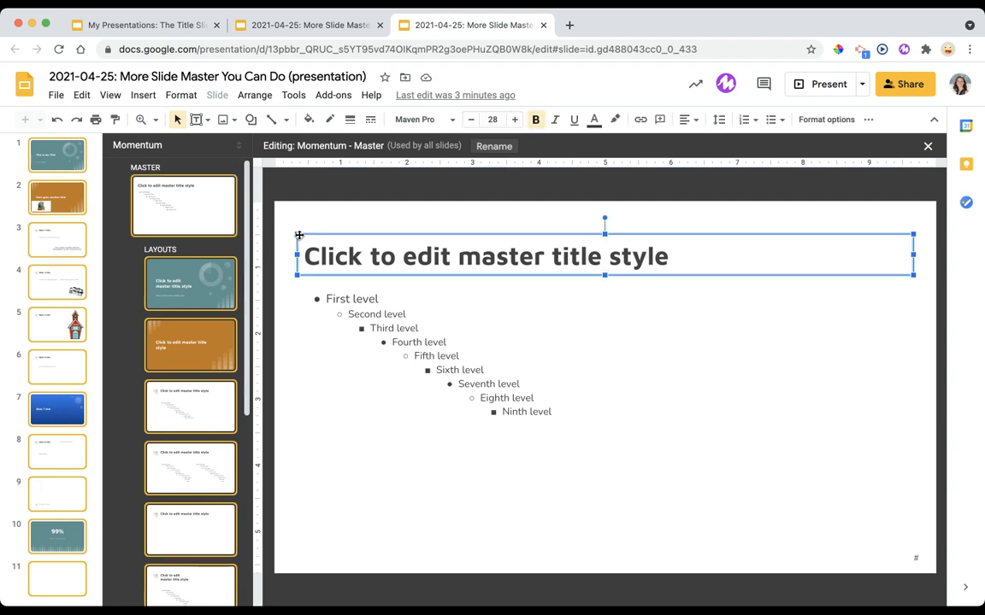
pyautogui.click(419, 120)
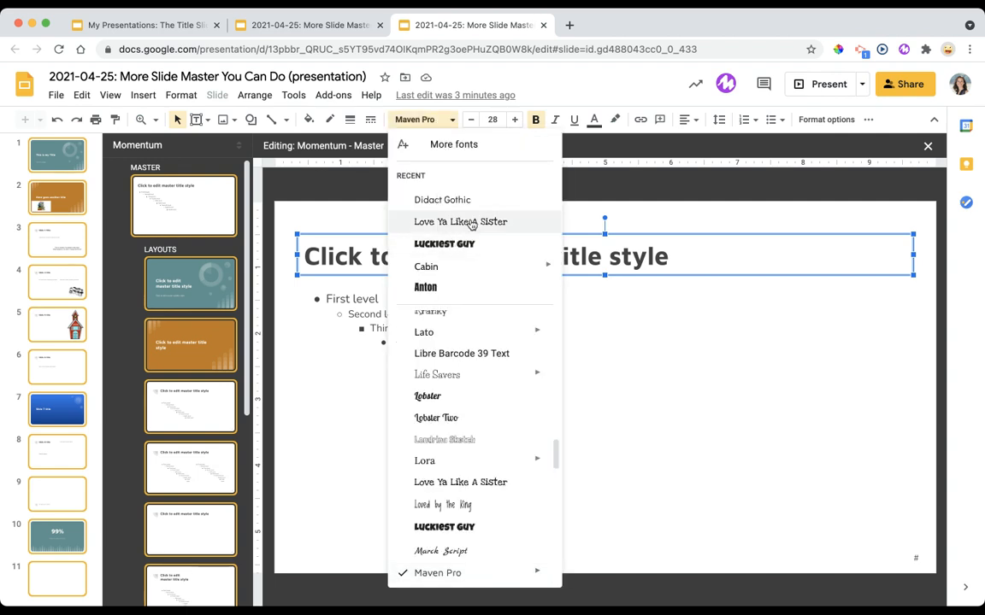
pyautogui.click(462, 222)
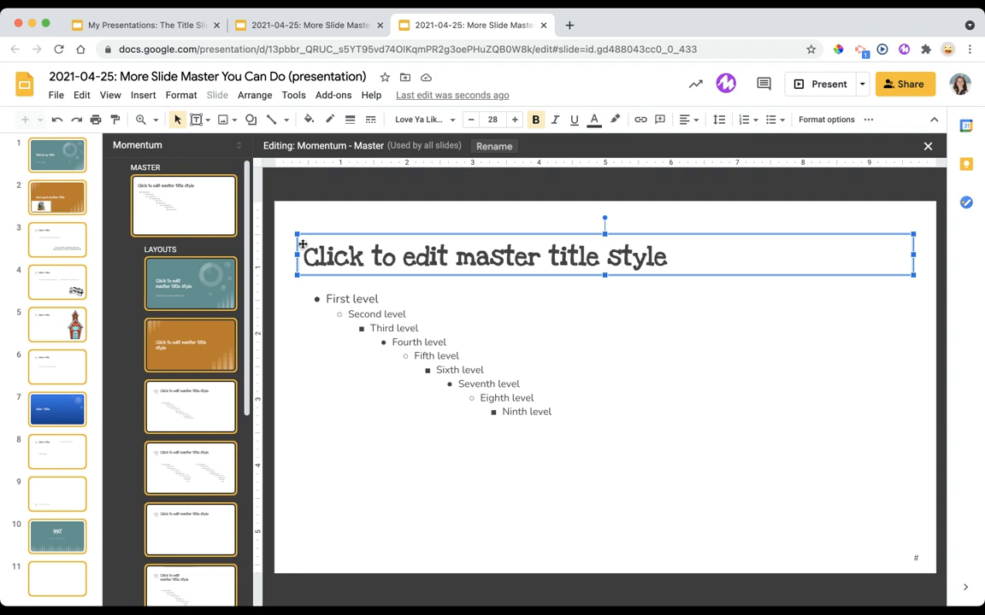
pyautogui.moveTo(306, 243)
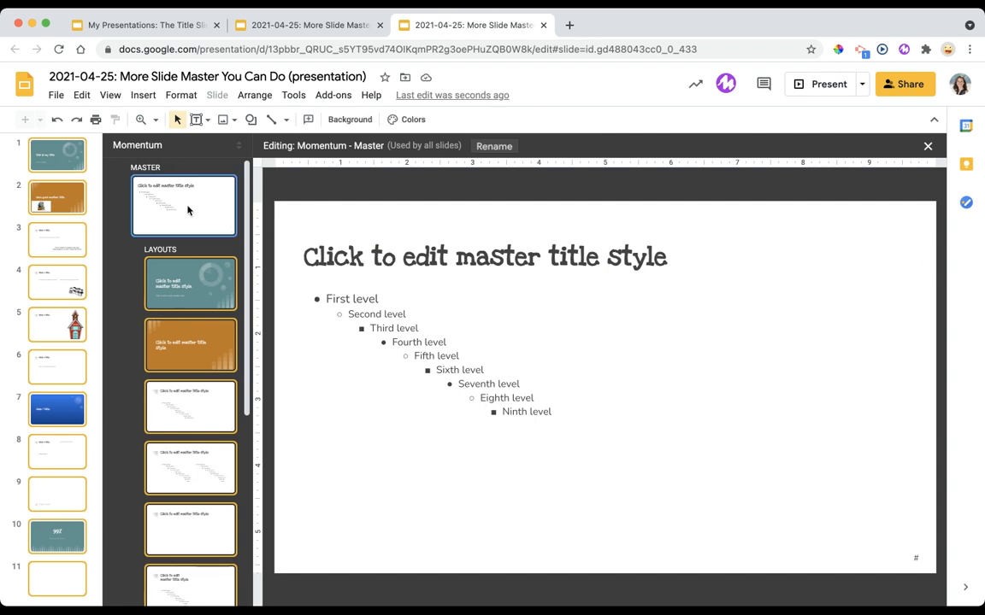
pyautogui.moveTo(316, 212)
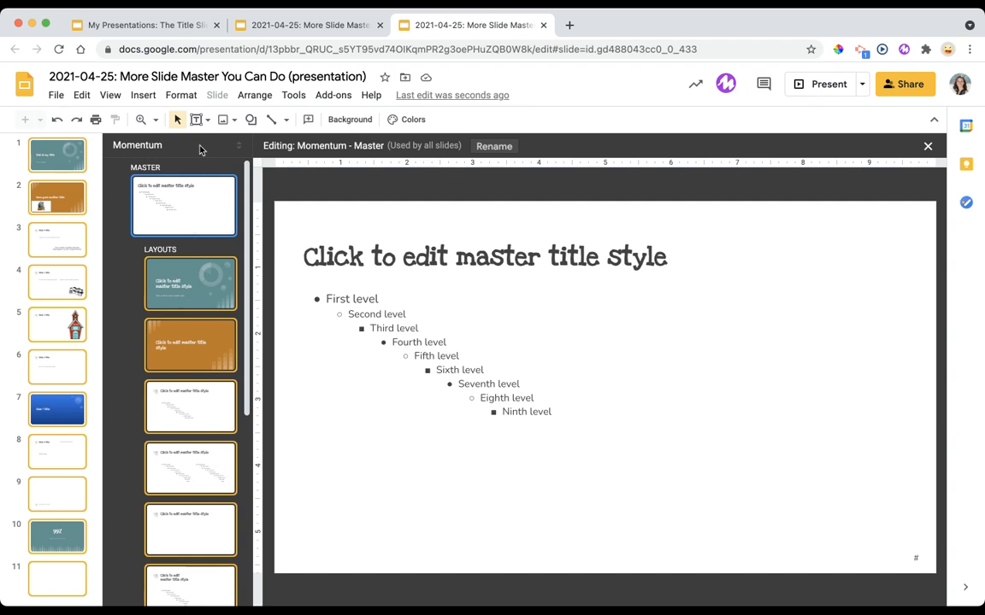
pyautogui.moveTo(200, 119)
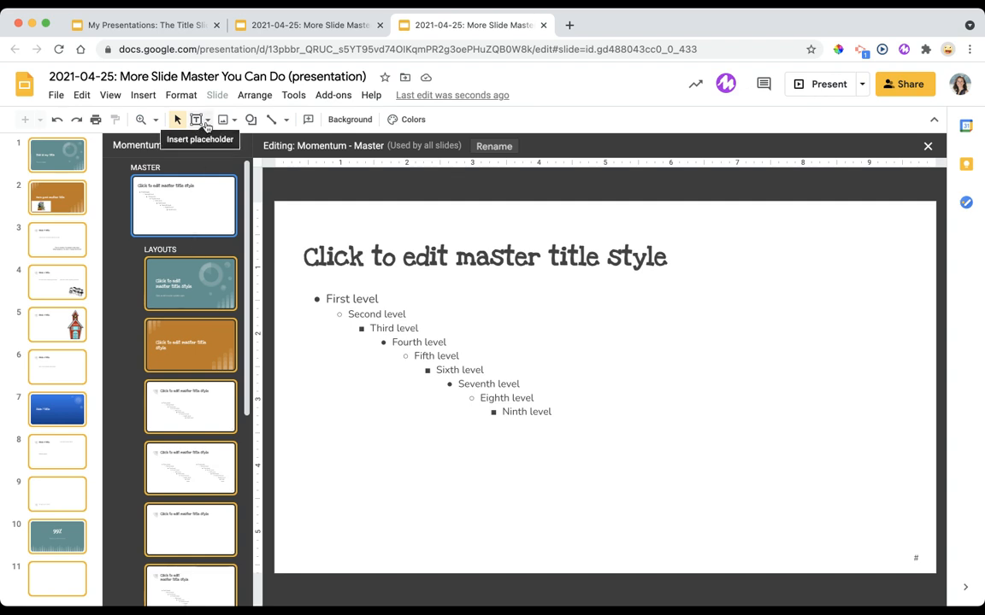
# Step: Show the Insert placeholder choices for the Momentum master
pyautogui.click(208, 120)
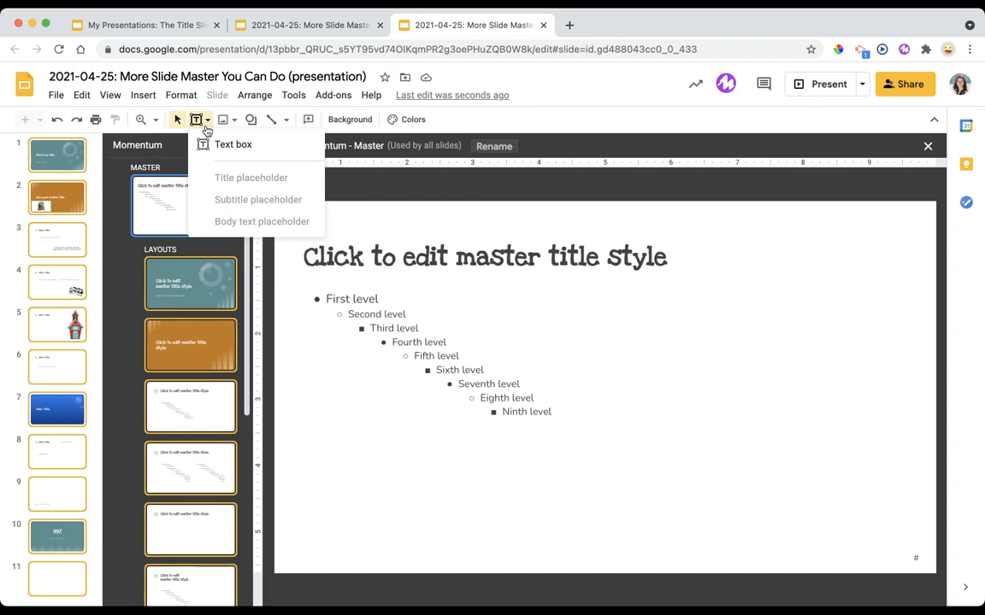
pyautogui.moveTo(253, 188)
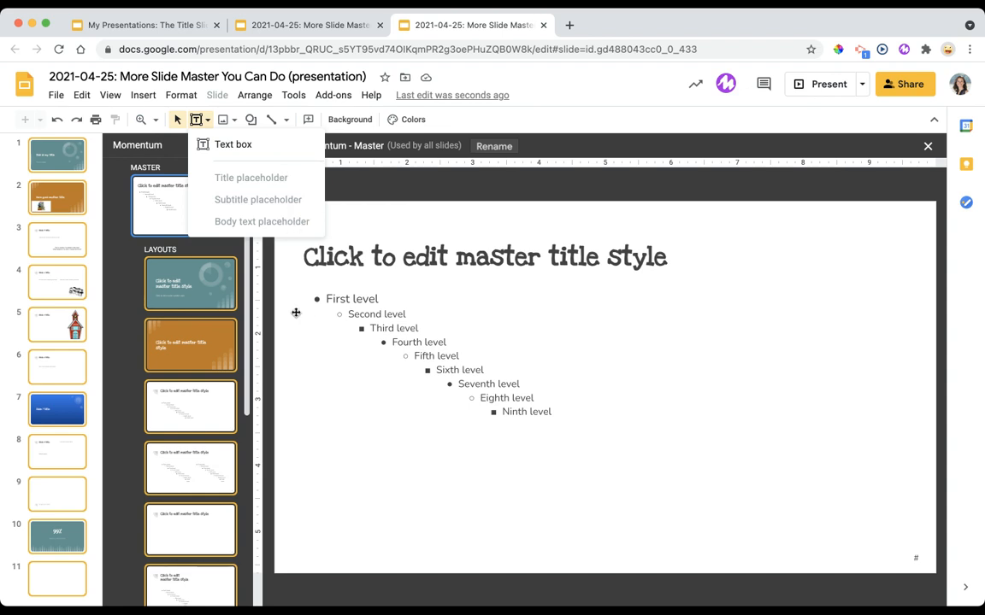
# Step: Select the Momentum Title slide layout for editing
pyautogui.click(190, 284)
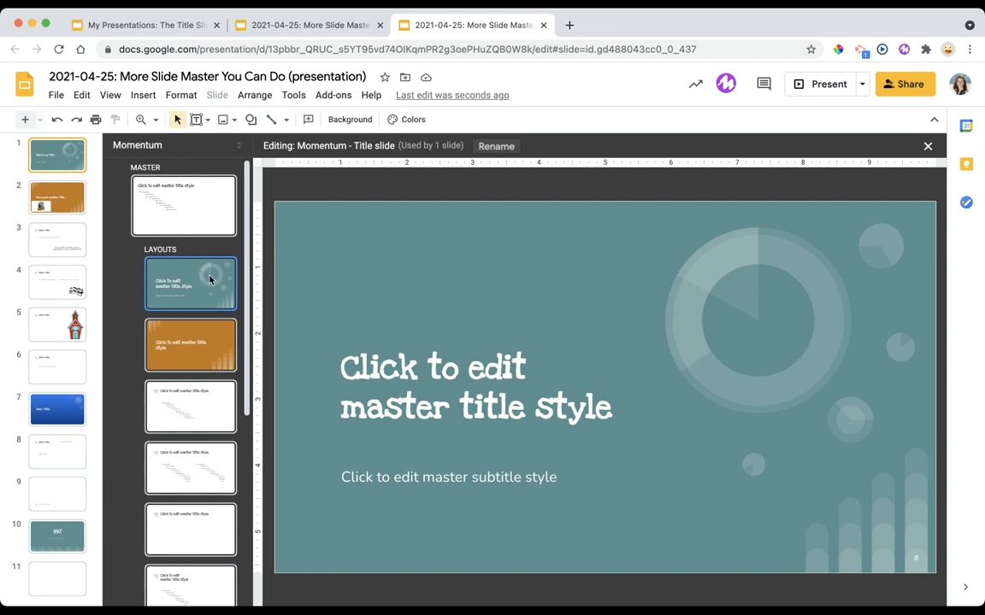
# Step: Add a top-left text box reading 'DIRECTIONS: Read these directions.' to the Title slide layout
pyautogui.click(207, 120)
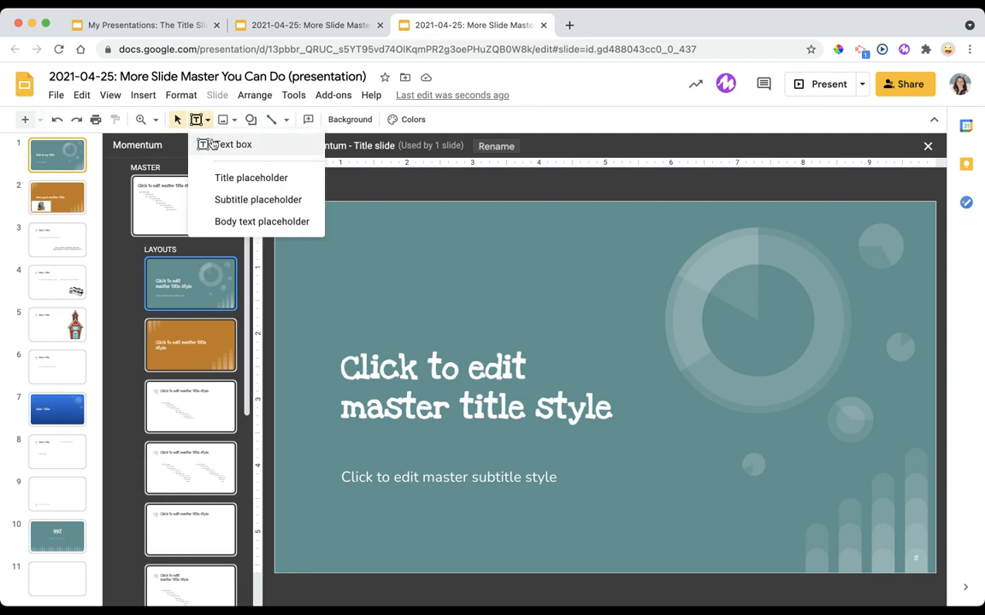
pyautogui.click(233, 143)
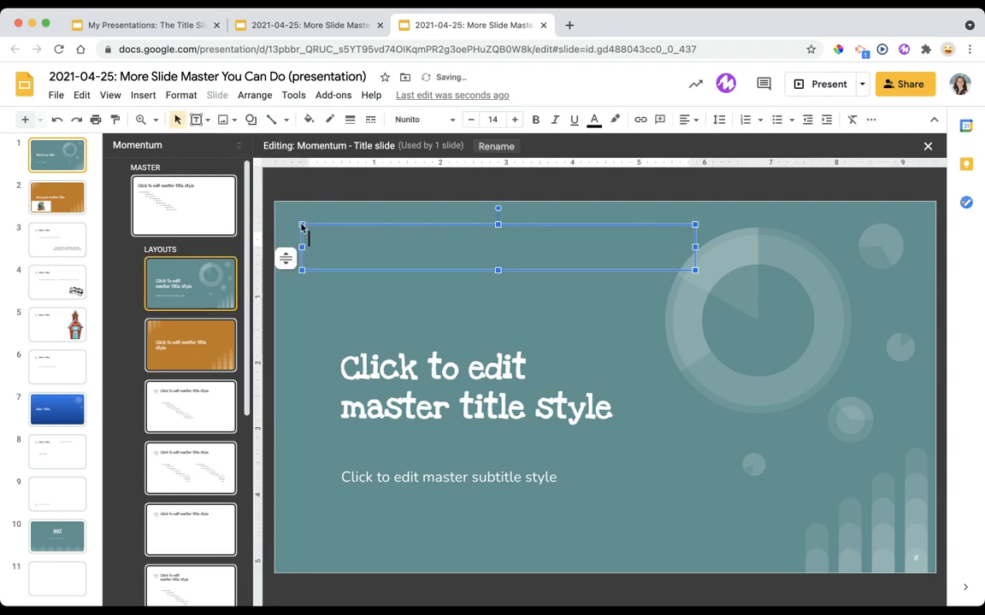
pyautogui.write('DIRECT')
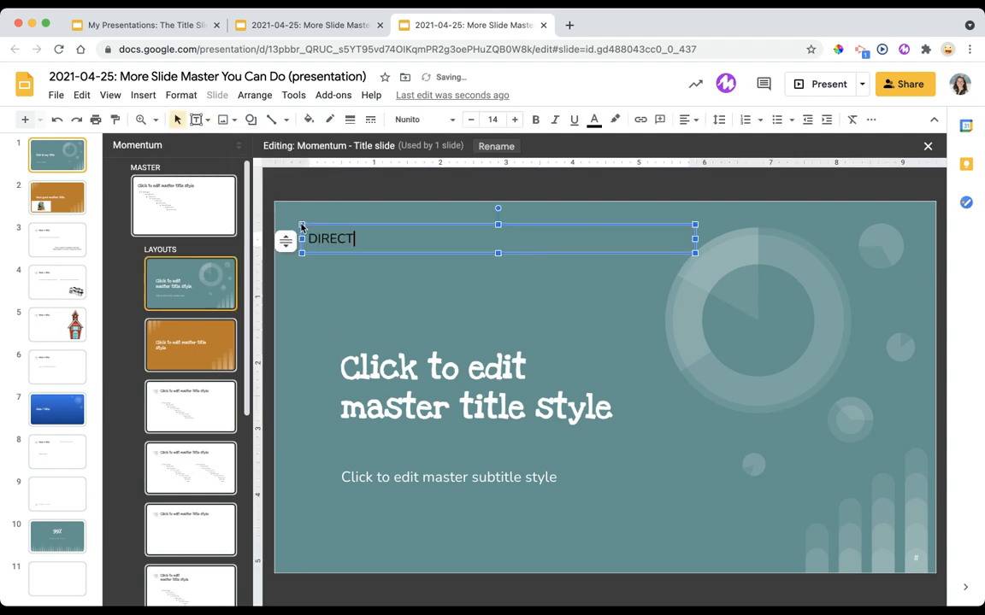
pyautogui.write('IONS:')
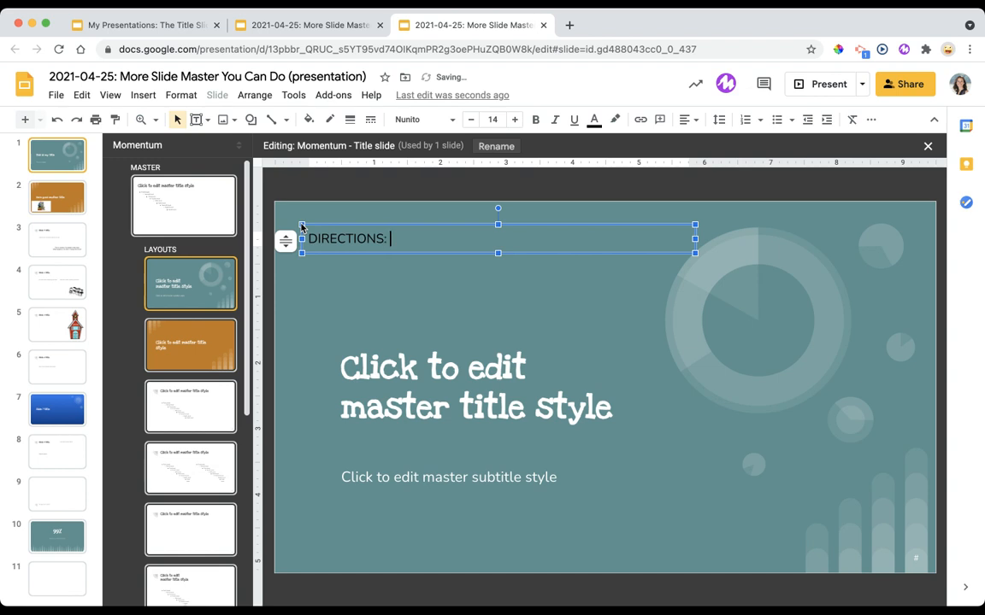
pyautogui.write('Read these direc')
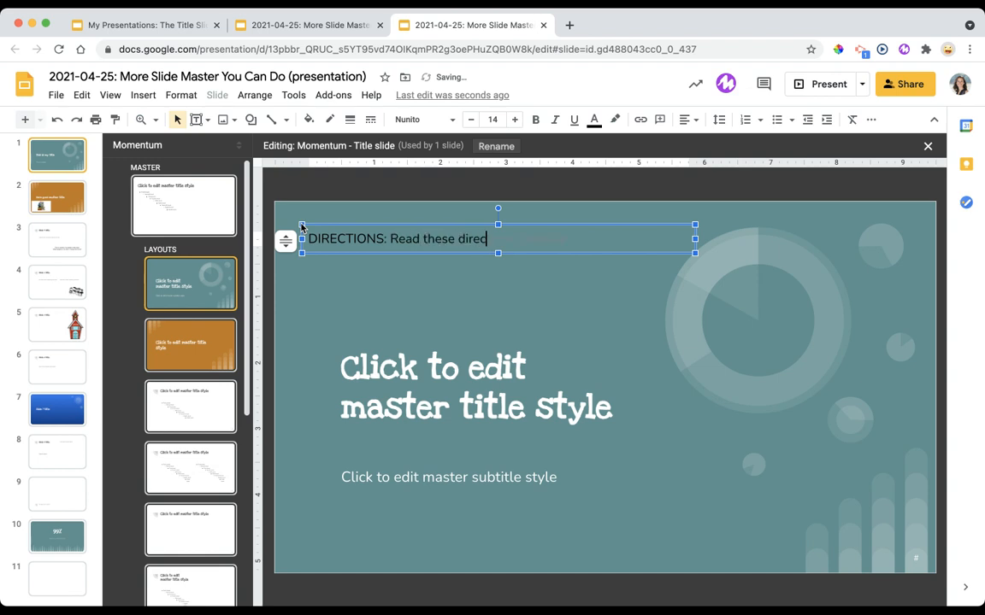
pyautogui.write('tions.')
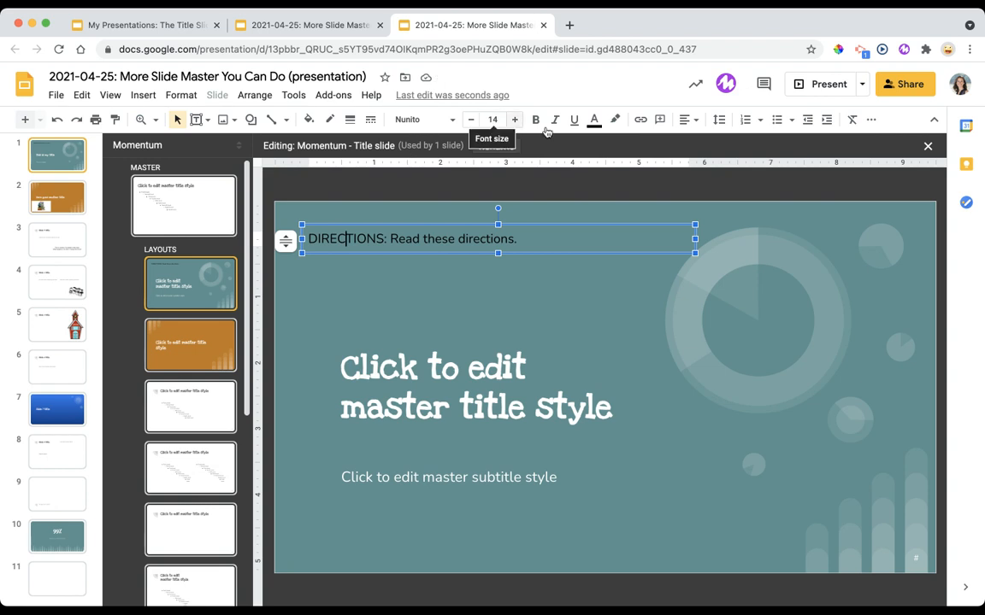
pyautogui.moveTo(92, 181)
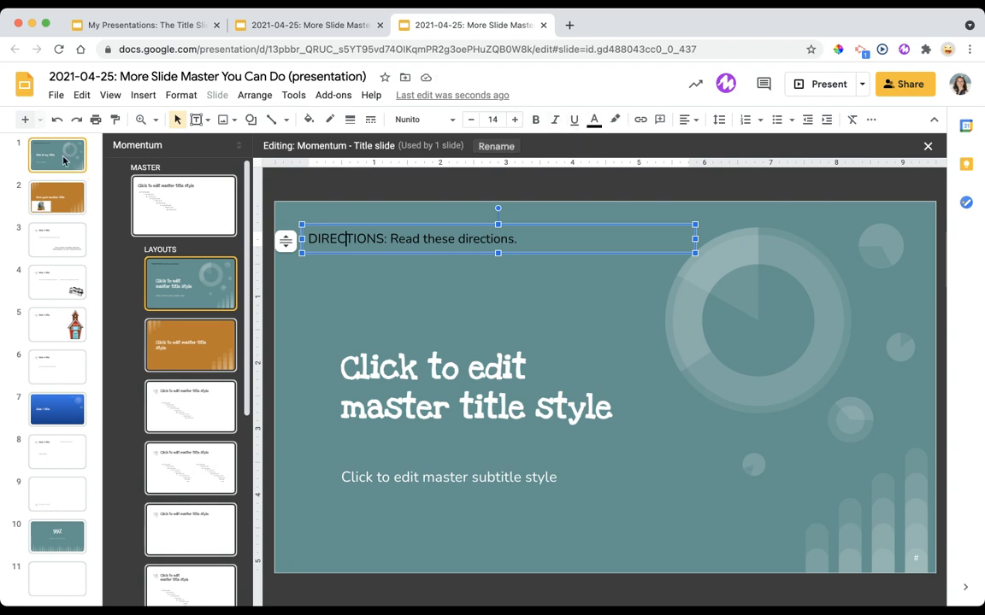
# Step: Return to slide 1 and check the title now showing the DIRECTIONS line above it
pyautogui.click(927, 146)
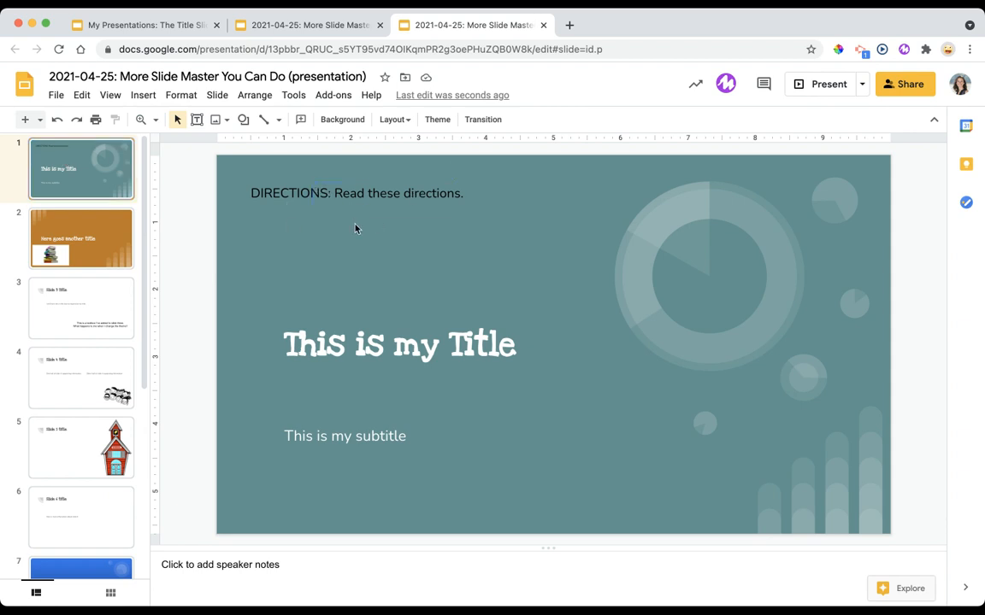
pyautogui.moveTo(236, 130)
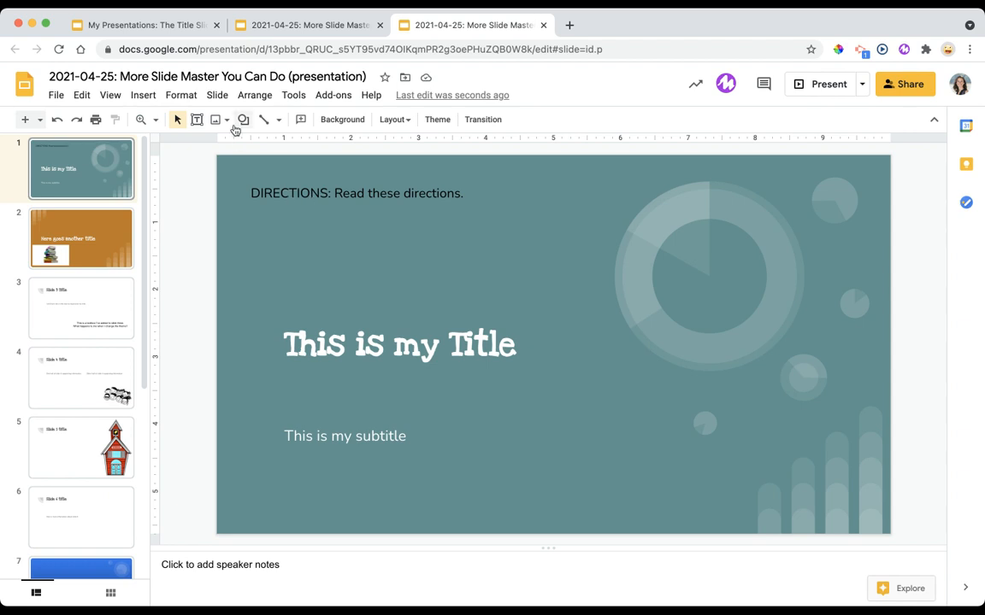
pyautogui.click(217, 96)
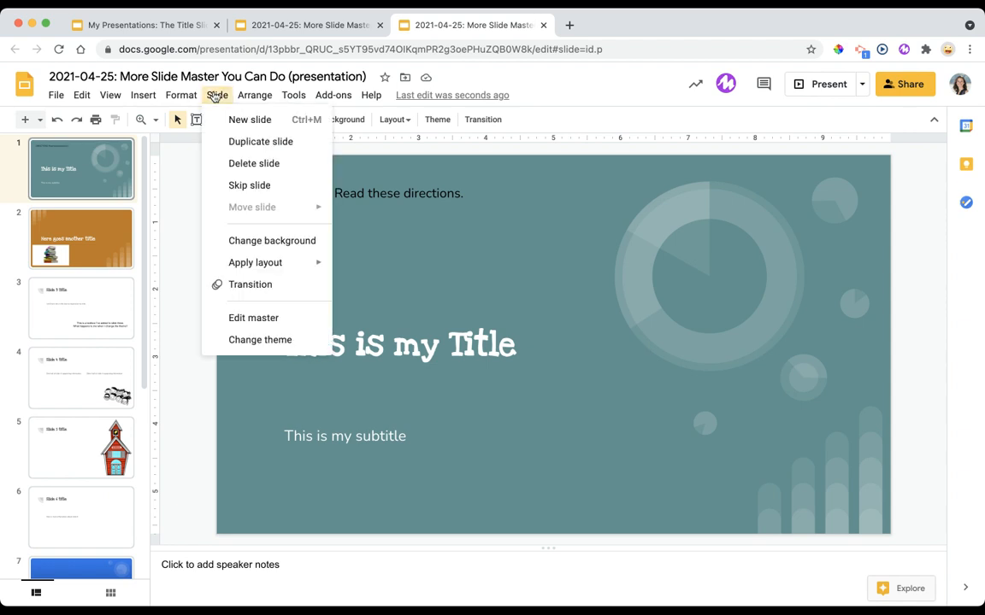
pyautogui.click(416, 215)
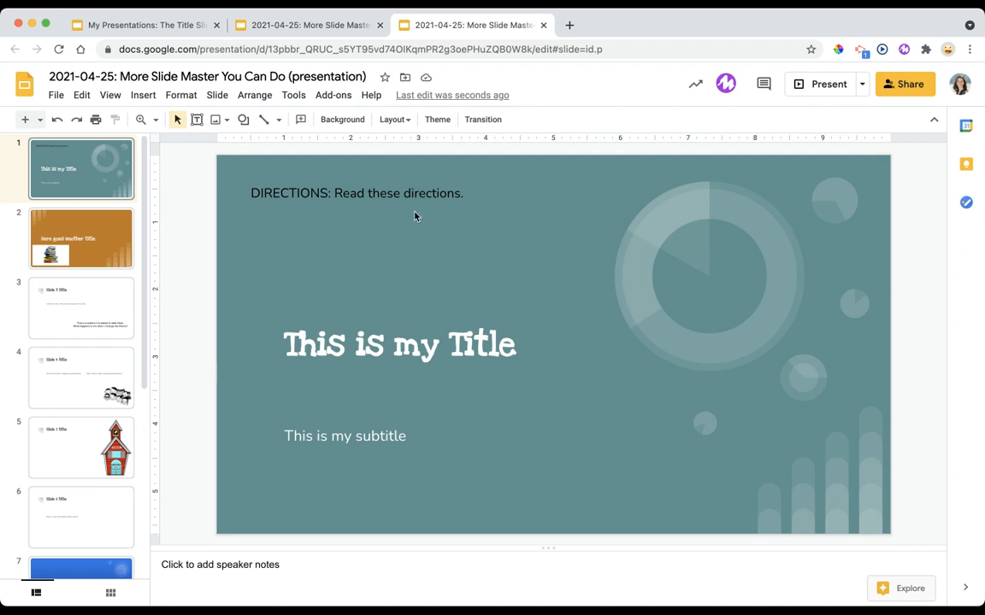
pyautogui.moveTo(307, 236)
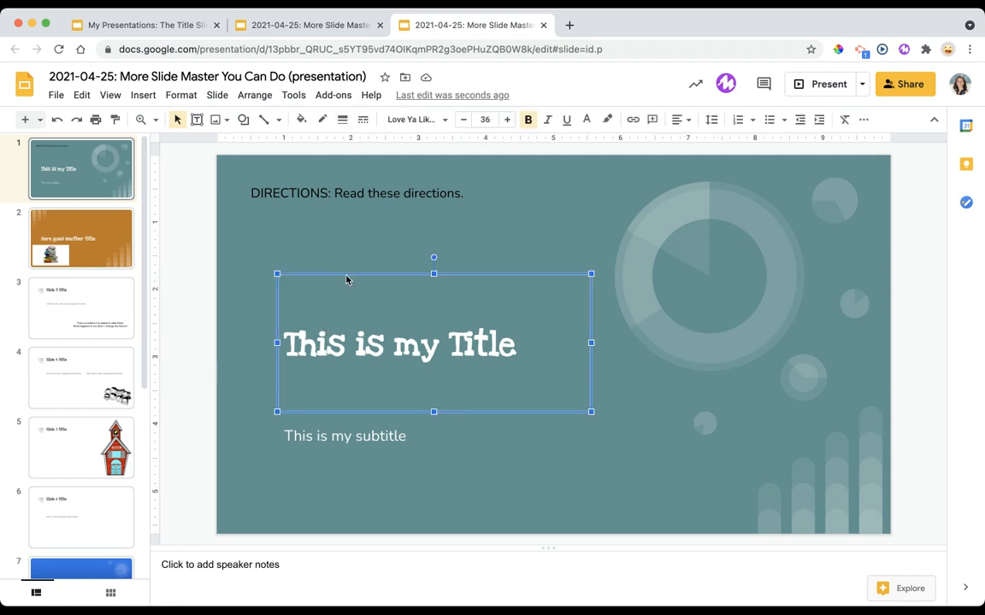
pyautogui.tripleClick(400, 346)
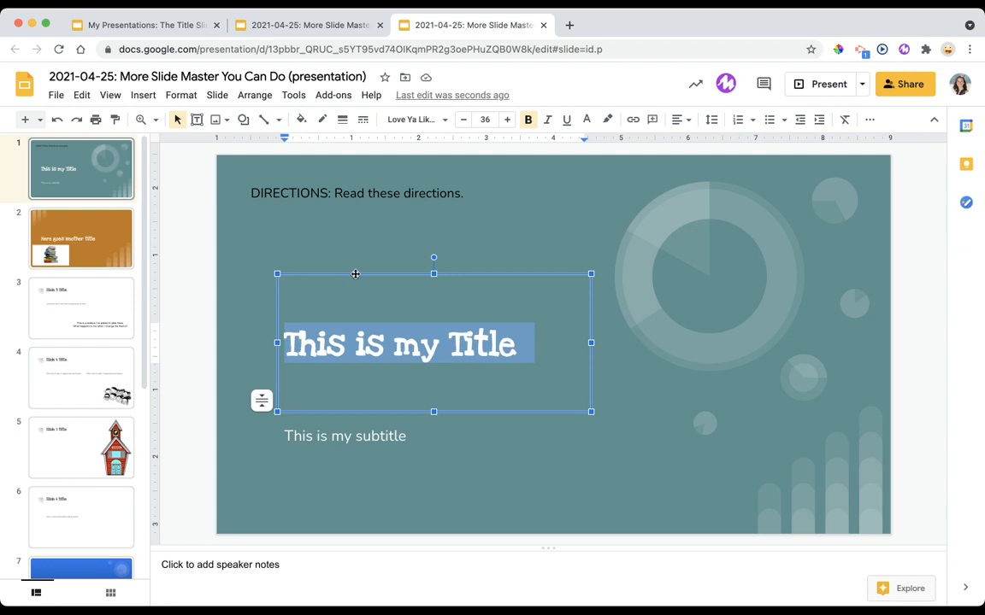
pyautogui.click(356, 277)
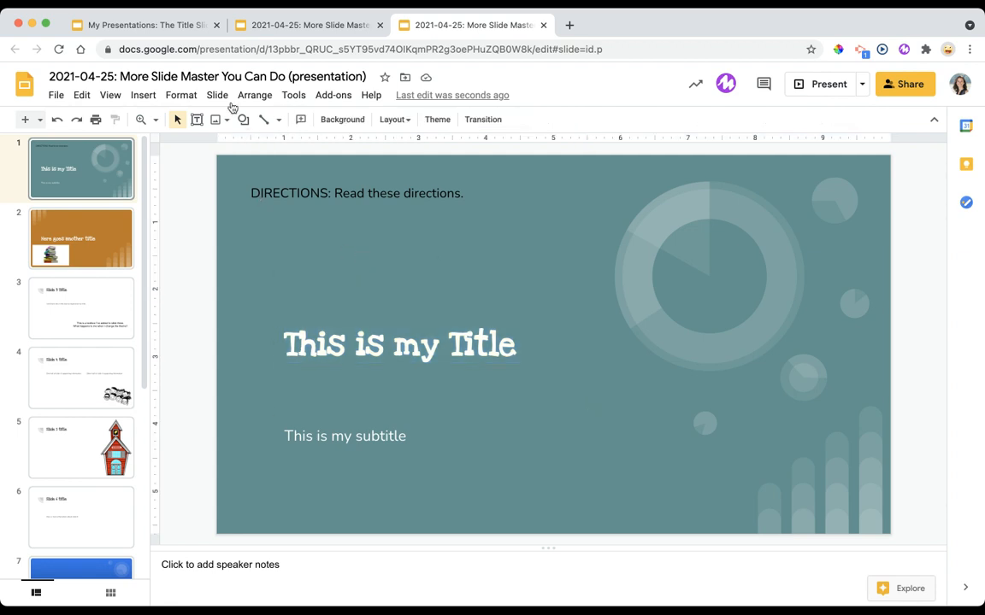
# Step: Reopen the theme master via Slide > Edit master and view the Insert placeholder options
pyautogui.click(217, 96)
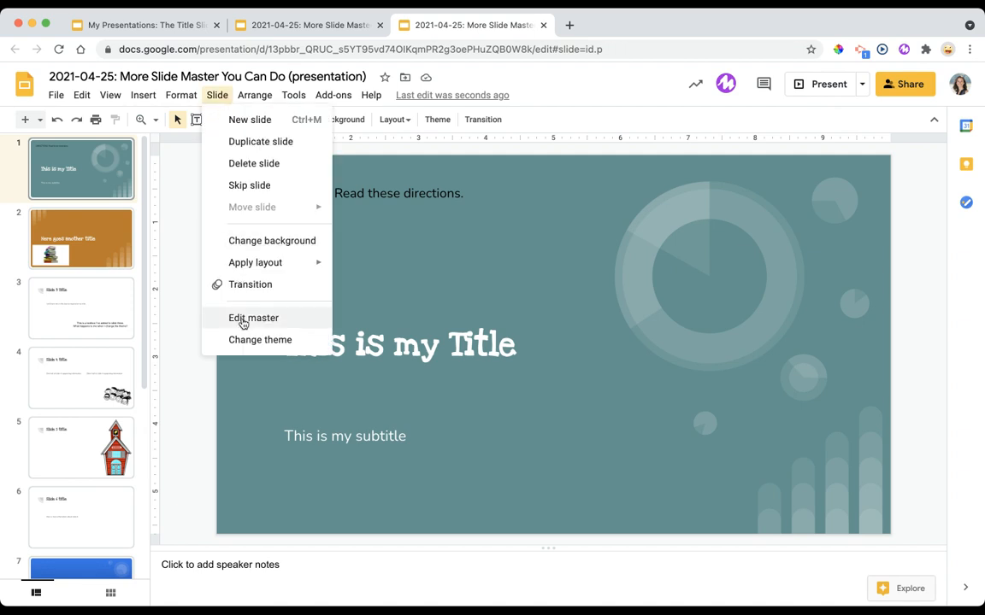
pyautogui.click(253, 316)
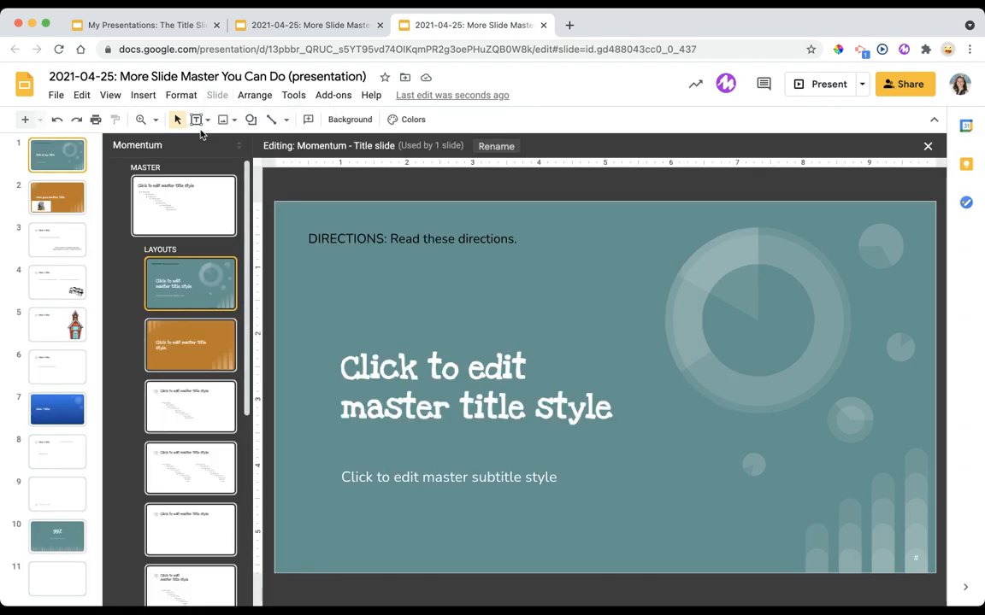
pyautogui.click(195, 120)
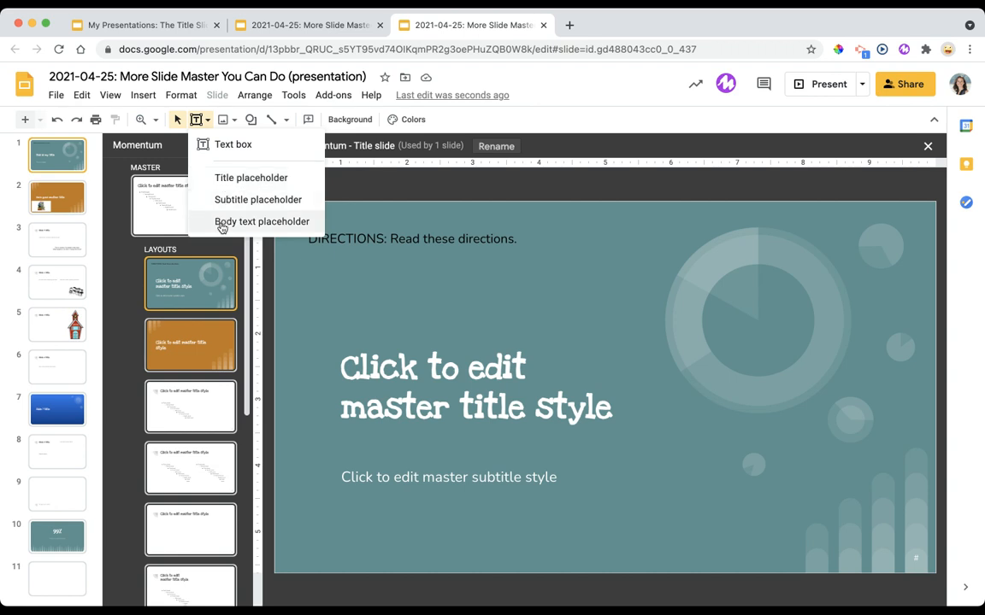
pyautogui.moveTo(249, 178)
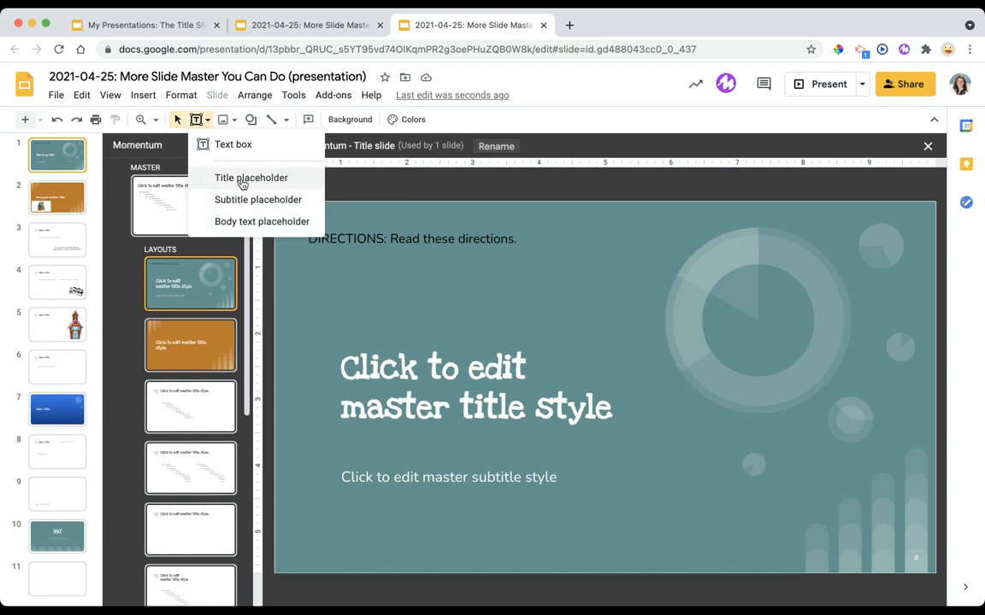
pyautogui.moveTo(261, 222)
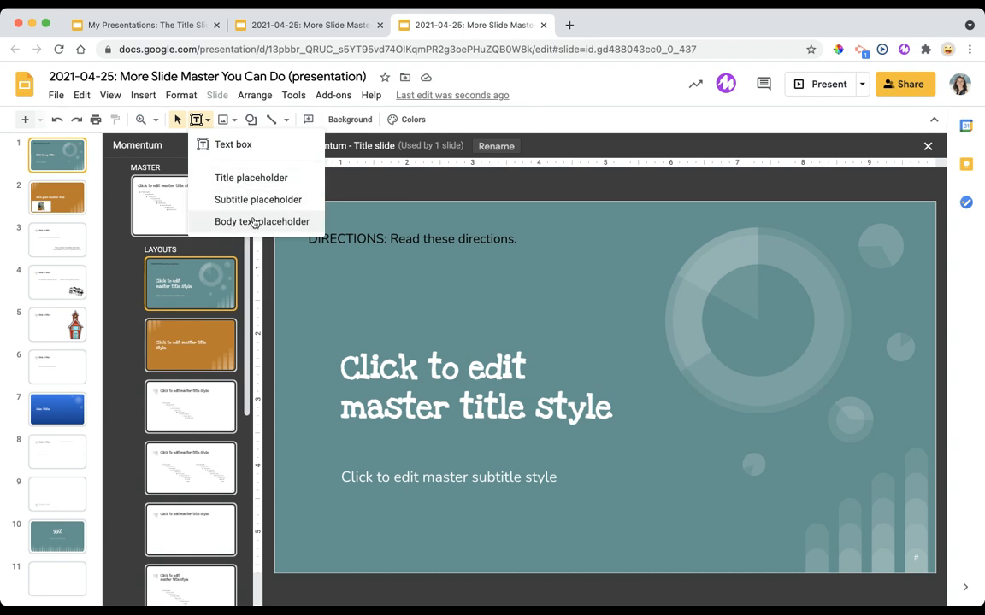
pyautogui.moveTo(274, 182)
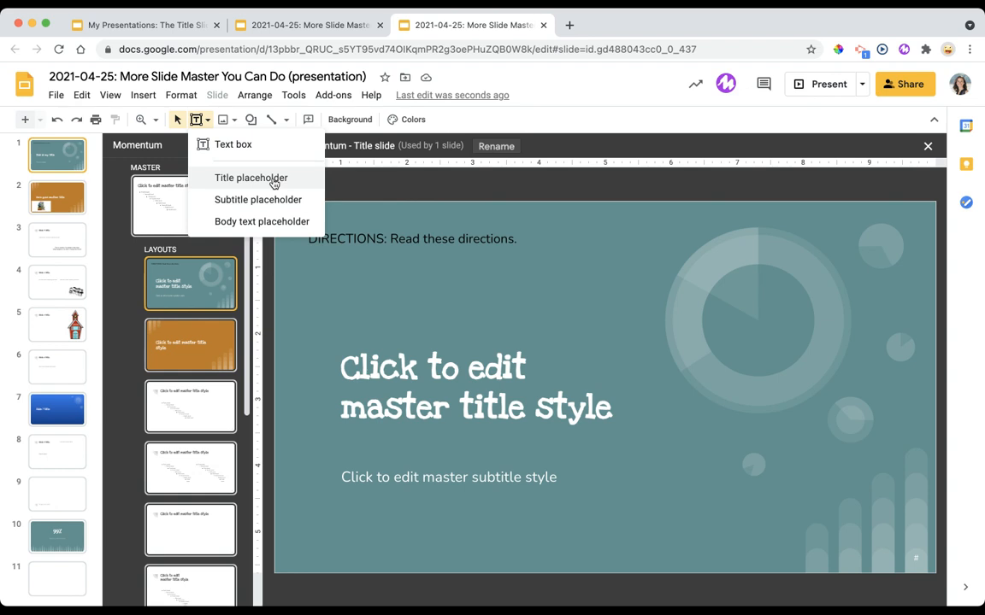
pyautogui.moveTo(314, 294)
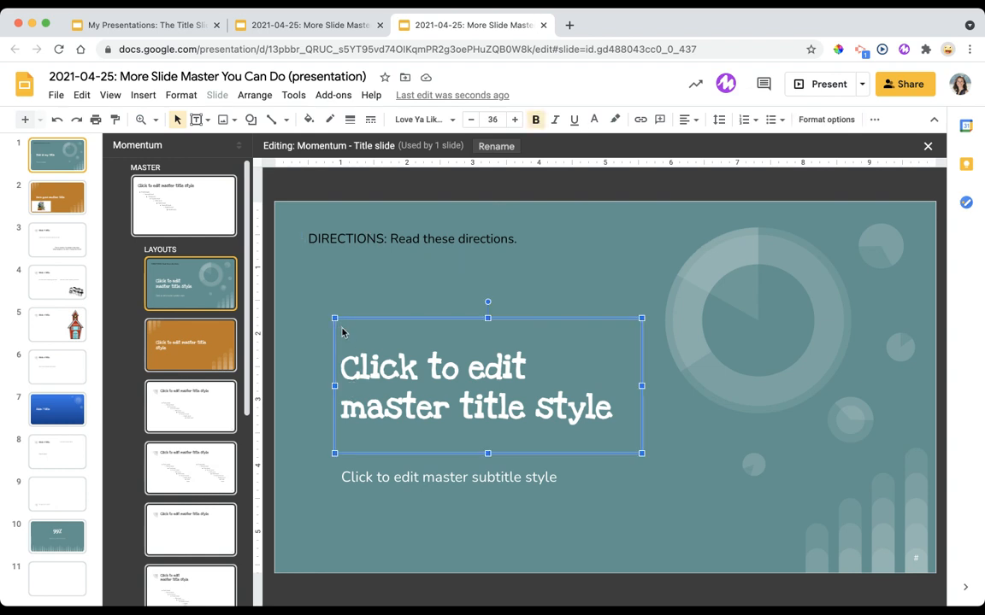
pyautogui.moveTo(427, 375)
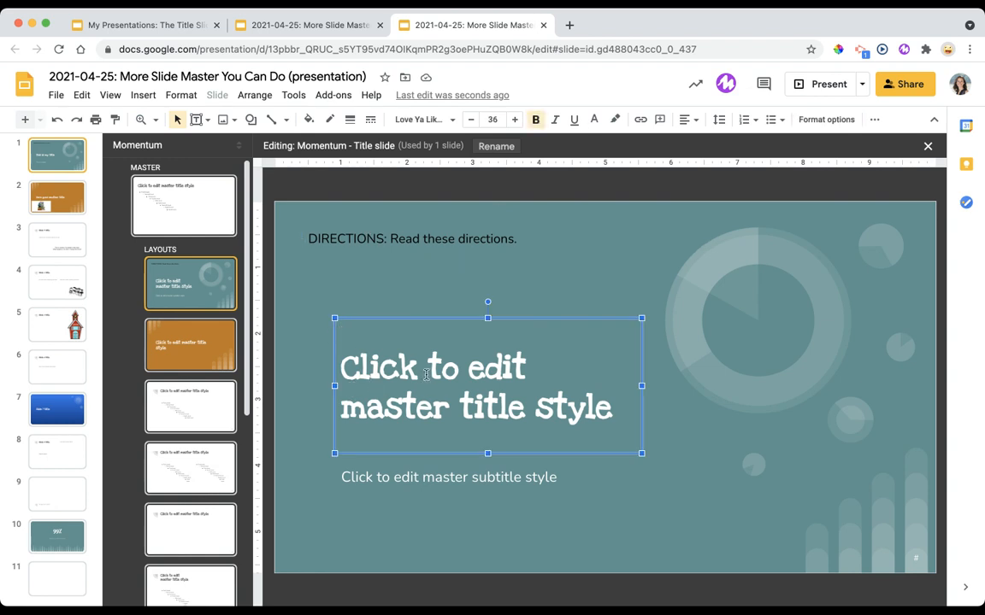